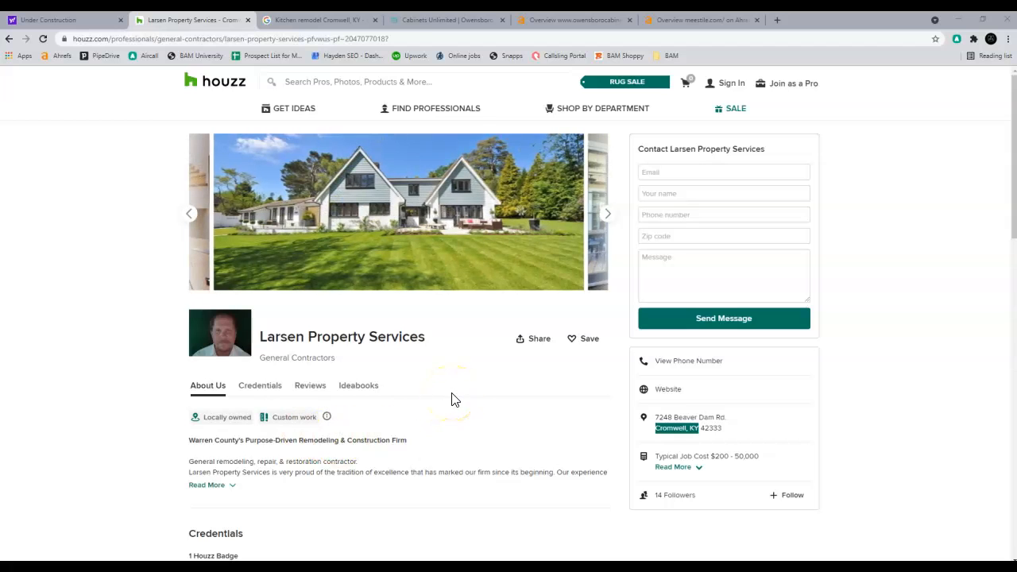
pyautogui.moveTo(443, 395)
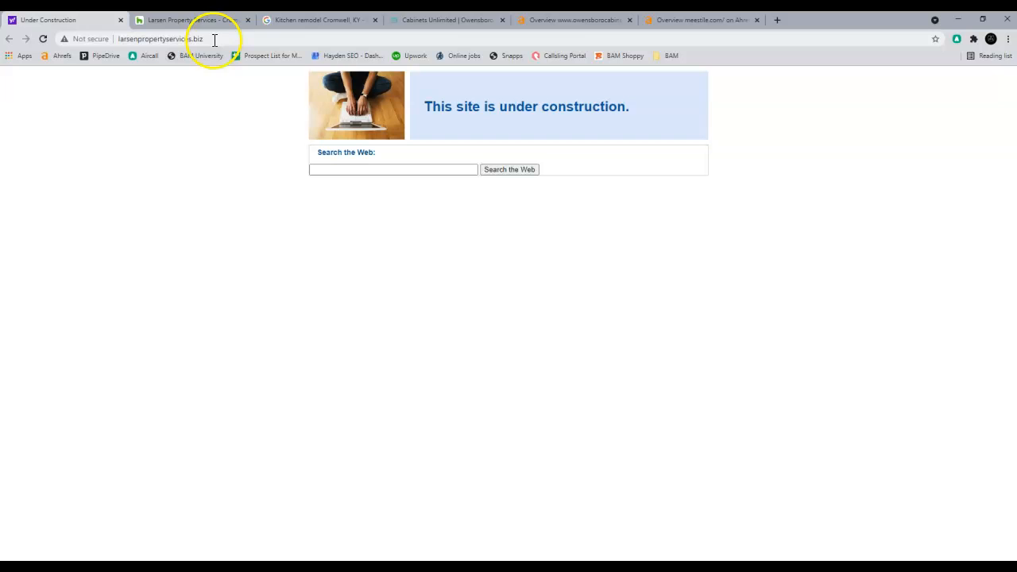
# Step: Go back to the contractor's Houzz profile and click through parts of the page
pyautogui.click(191, 19)
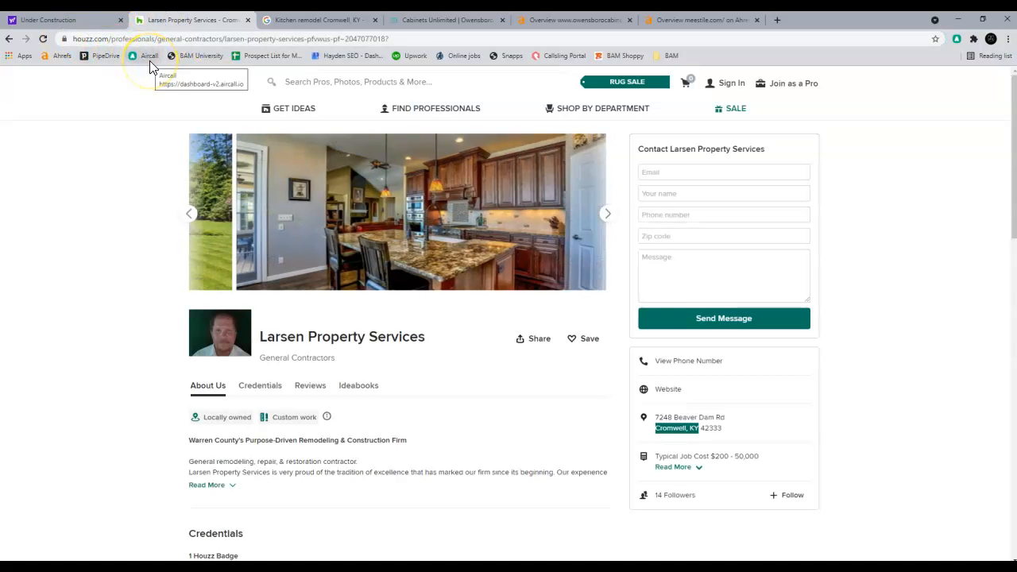
pyautogui.click(606, 213)
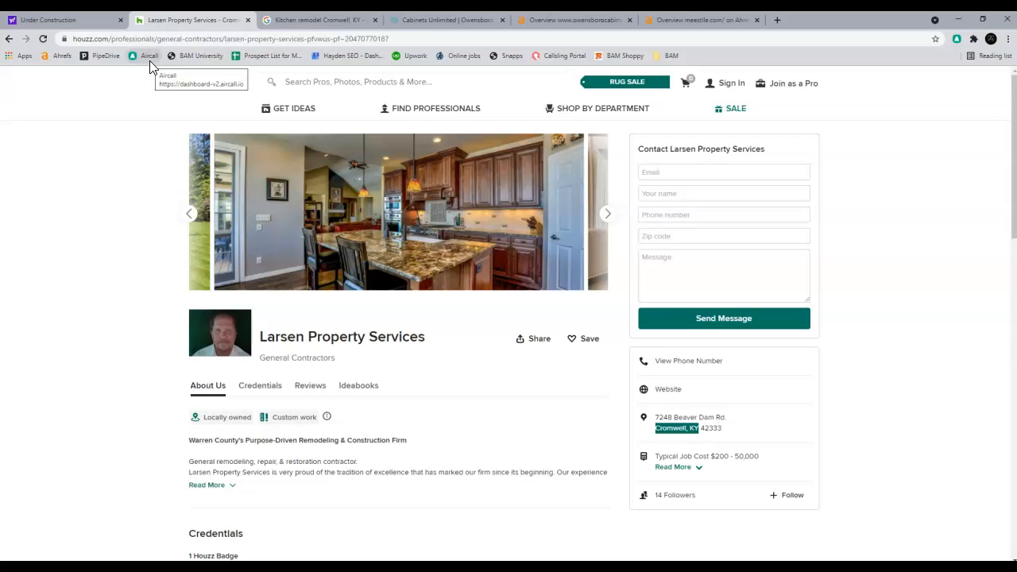
pyautogui.click(668, 389)
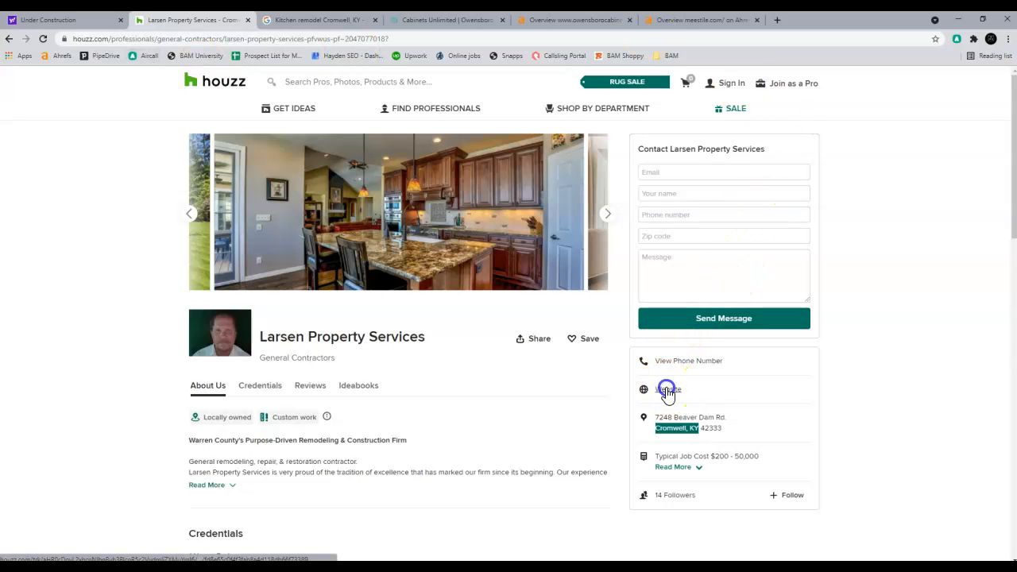
pyautogui.click(670, 390)
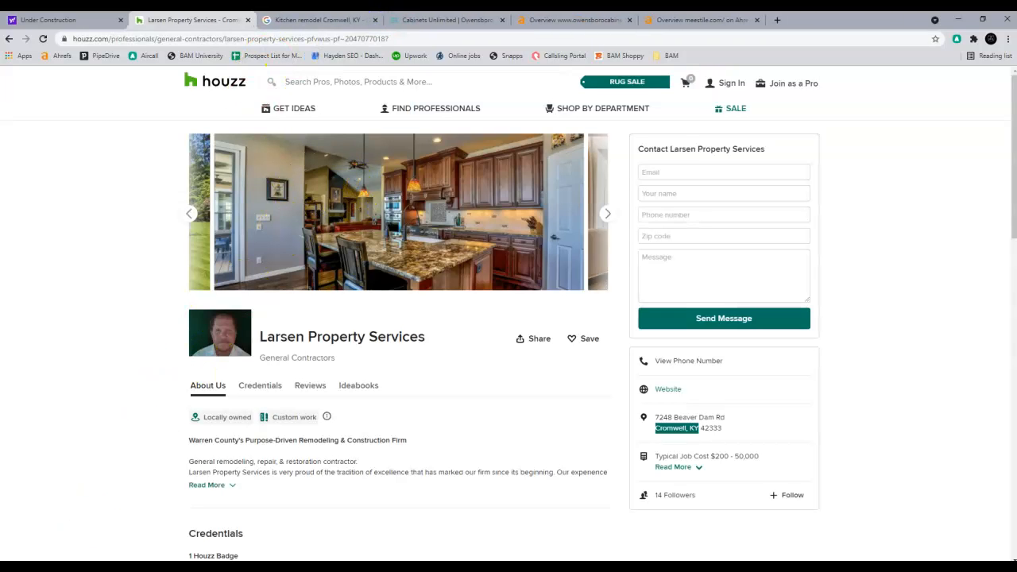
pyautogui.moveTo(286, 306)
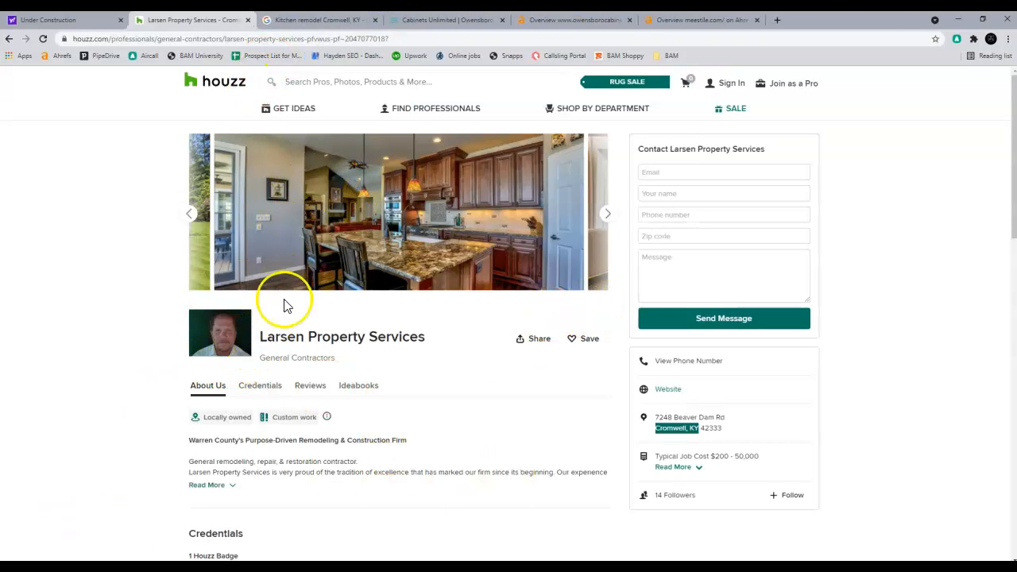
pyautogui.moveTo(434, 340)
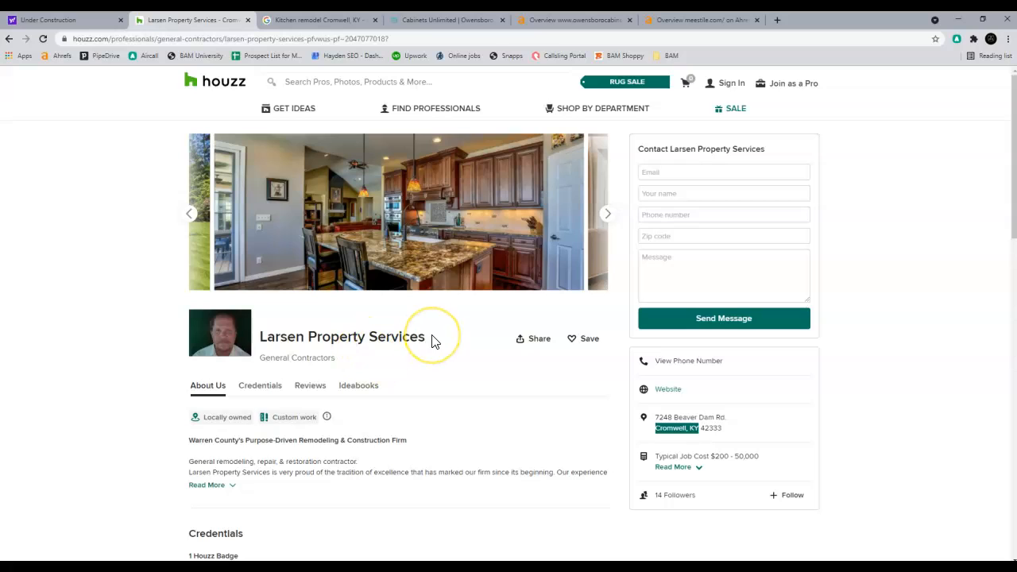
pyautogui.moveTo(405, 384)
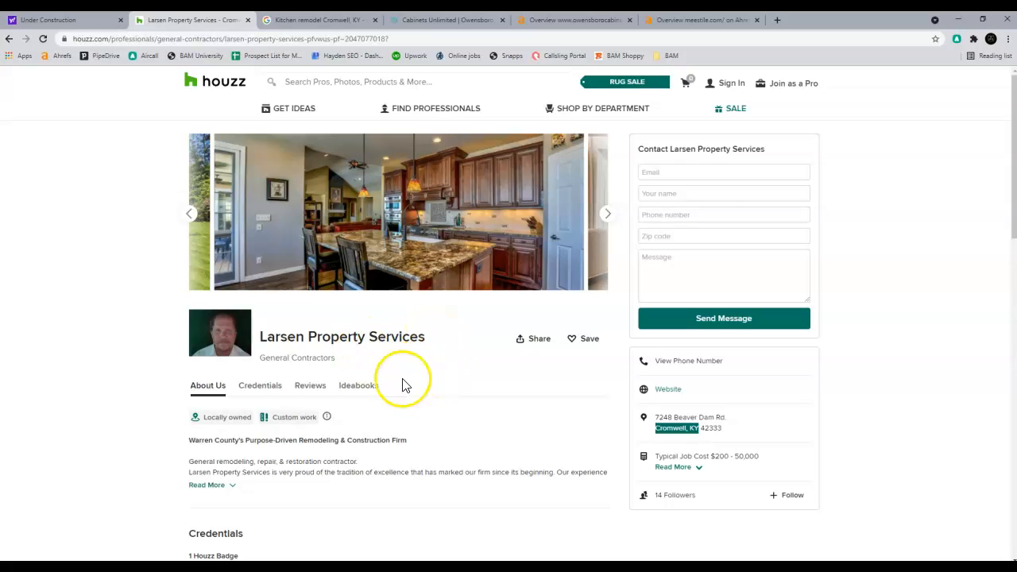
pyautogui.moveTo(398, 274)
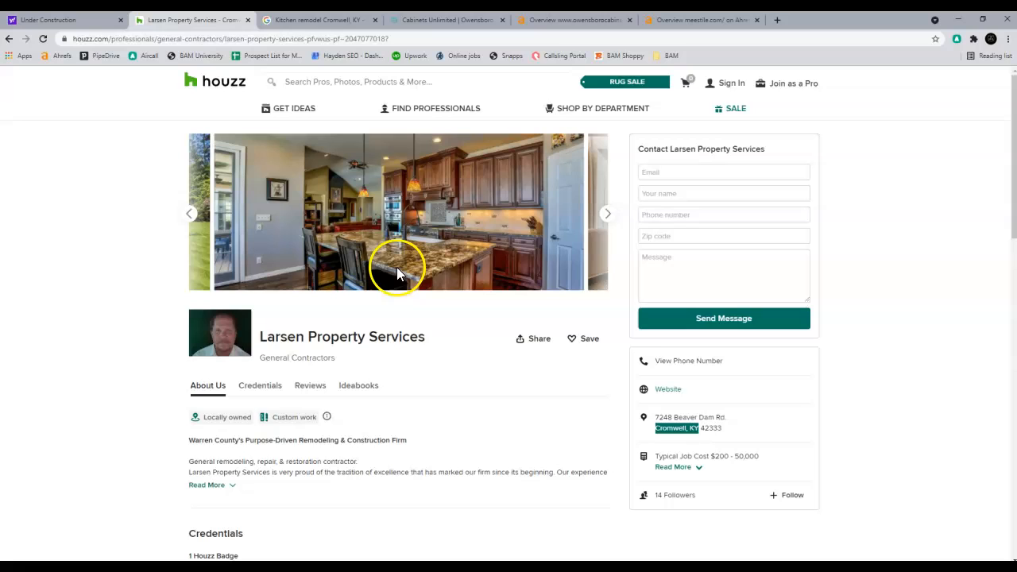
pyautogui.moveTo(68, 19)
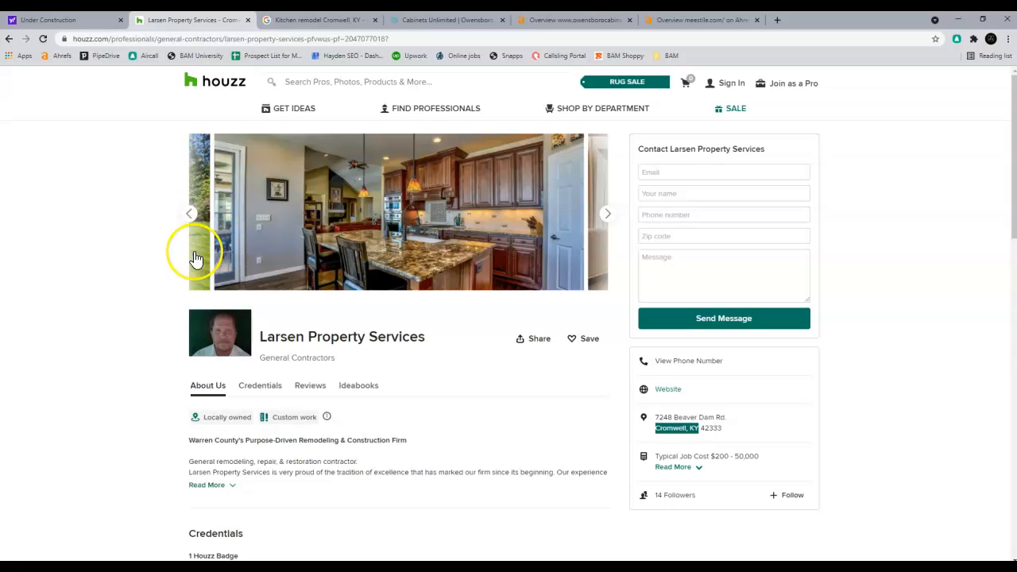
pyautogui.moveTo(249, 153)
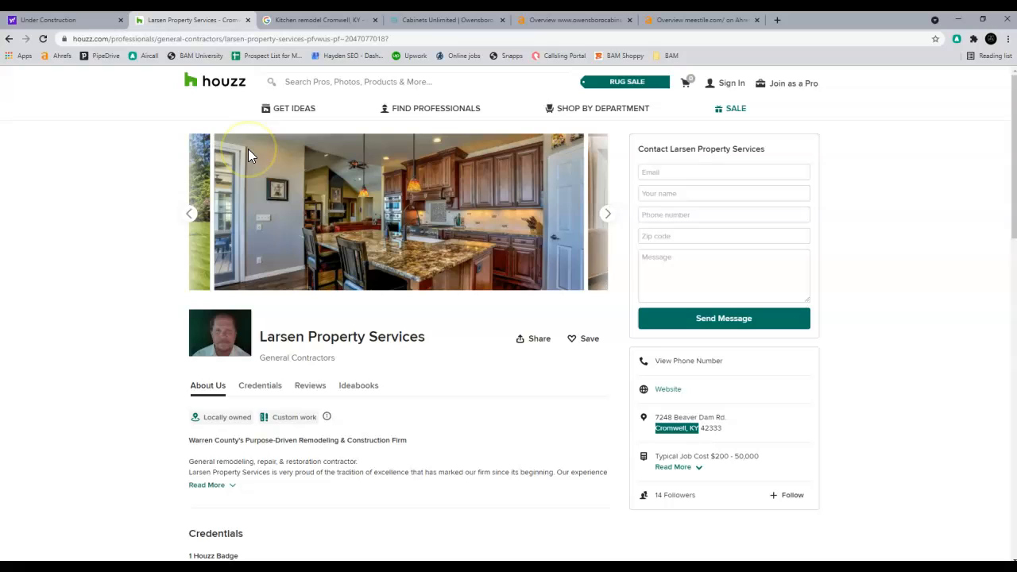
pyautogui.moveTo(270, 187)
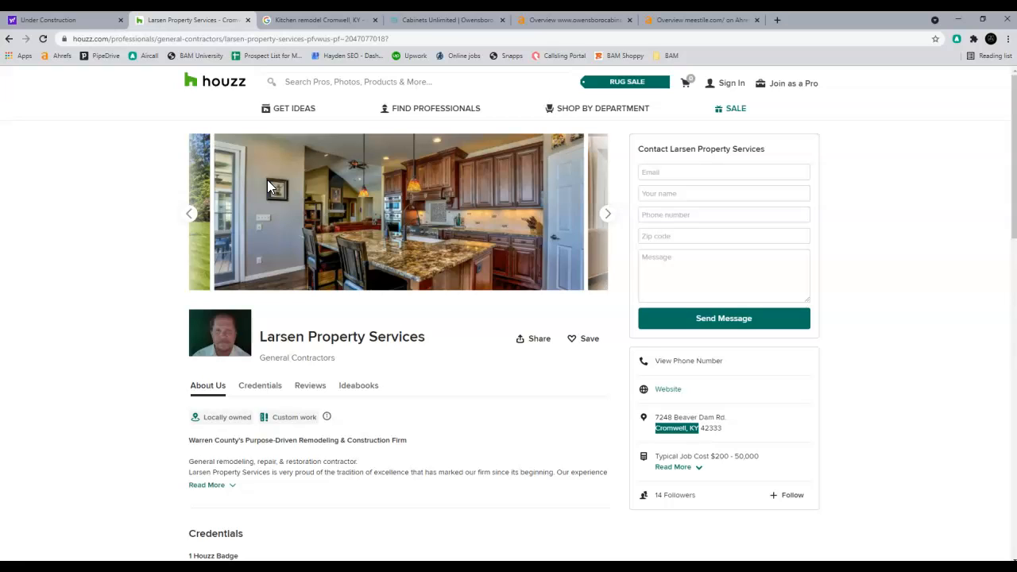
pyautogui.moveTo(280, 84)
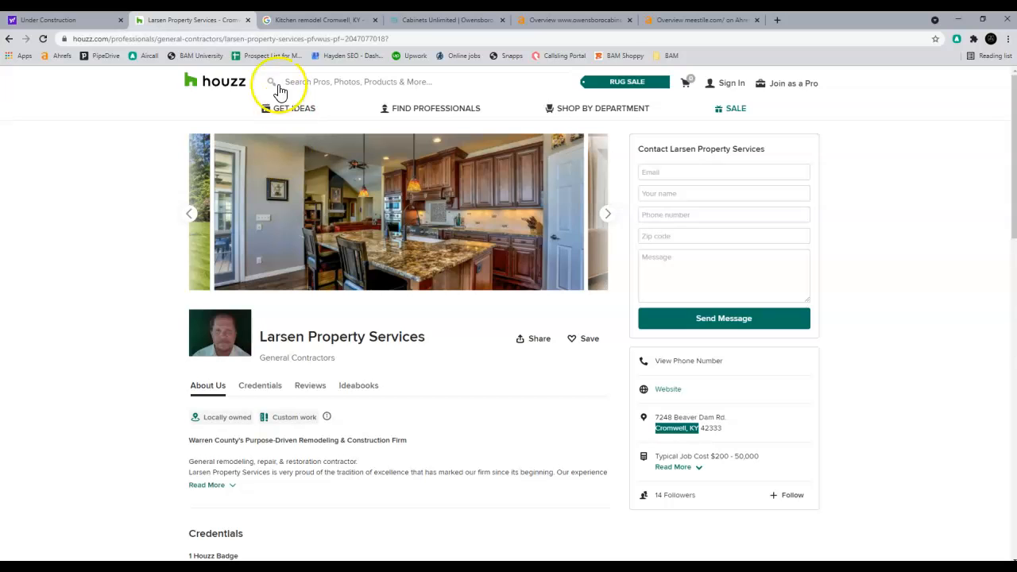
# Step: Switch to the Kitchen remodel Cromwell, KY search results and browse them
pyautogui.click(318, 19)
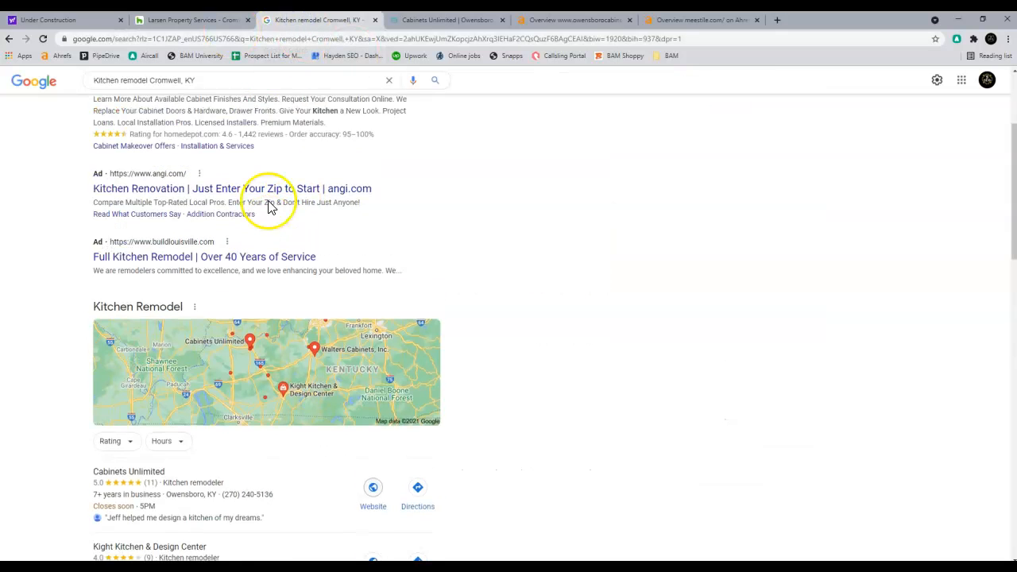
pyautogui.scroll(-3)
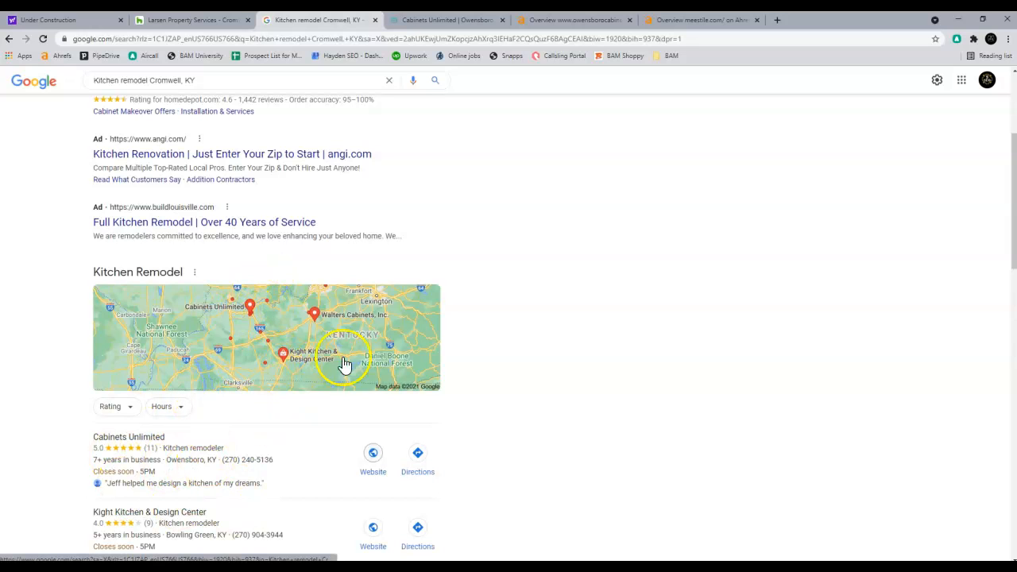
pyautogui.moveTo(232, 375)
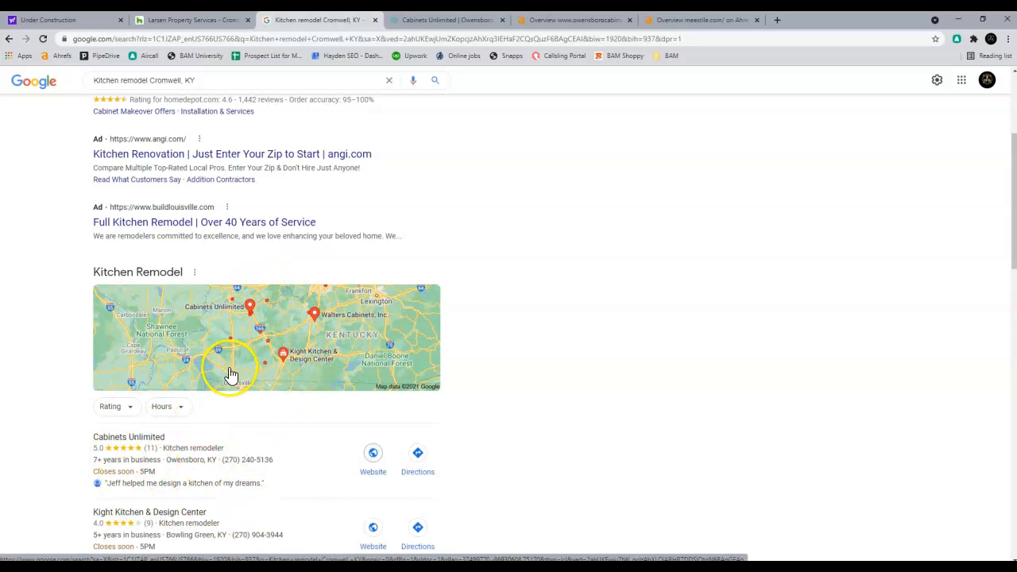
pyautogui.scroll(-3)
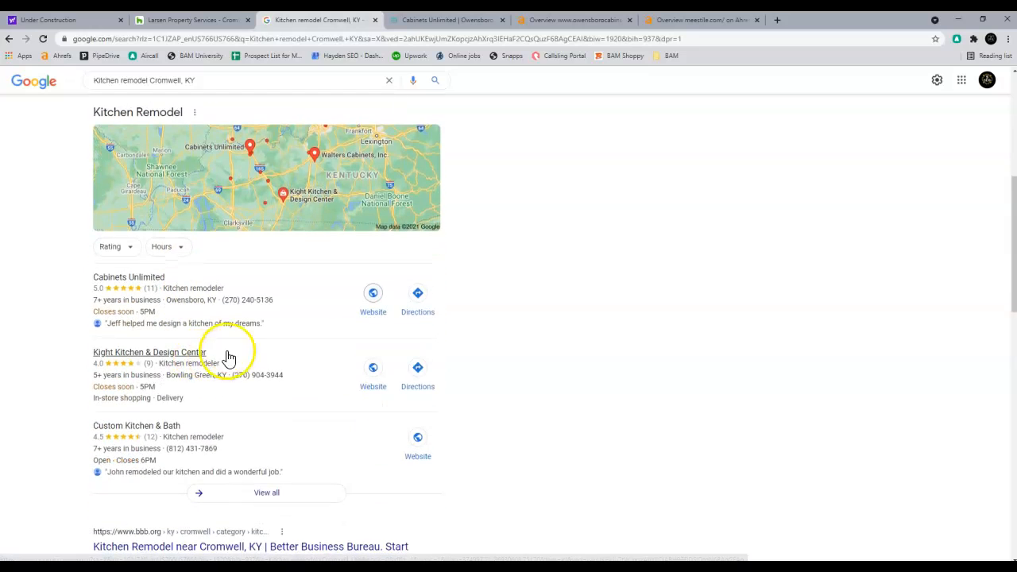
pyautogui.moveTo(243, 247)
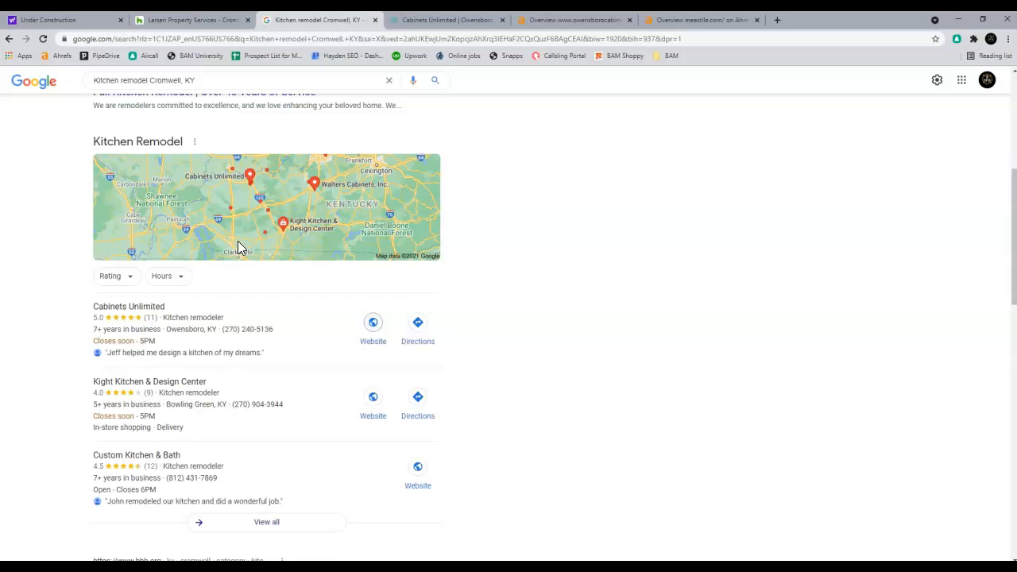
pyautogui.scroll(3)
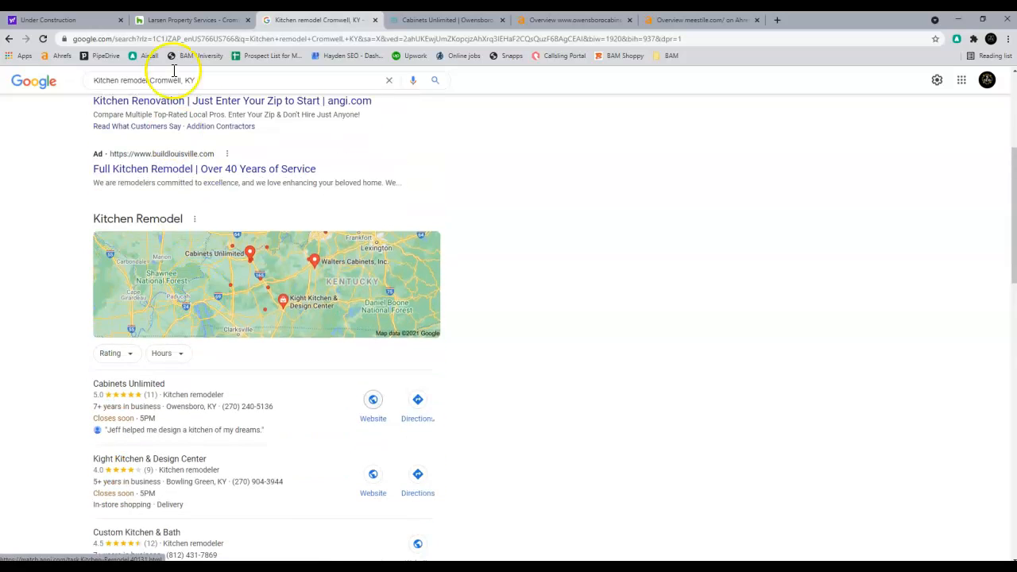
pyautogui.moveTo(190, 20)
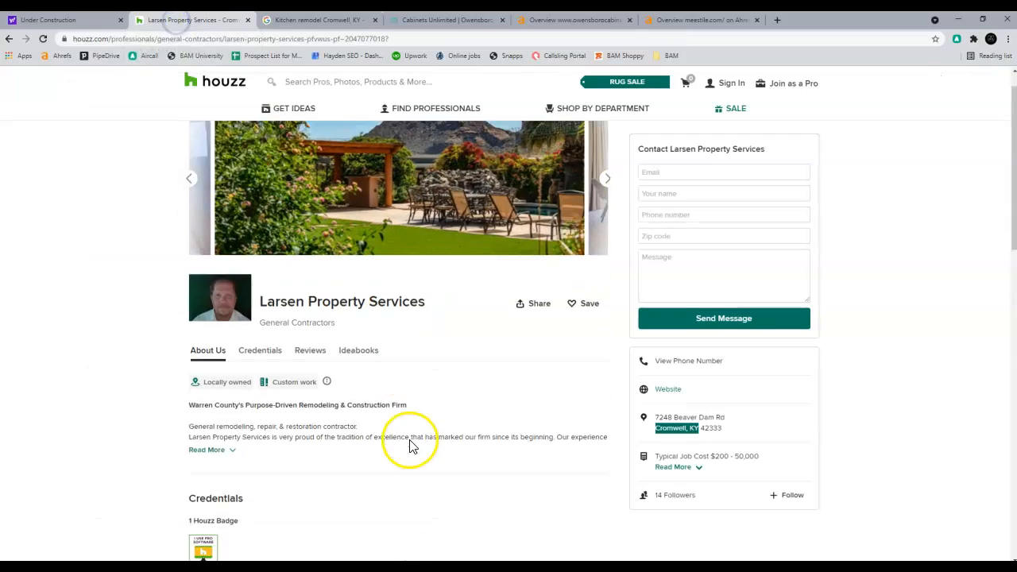
pyautogui.scroll(-3)
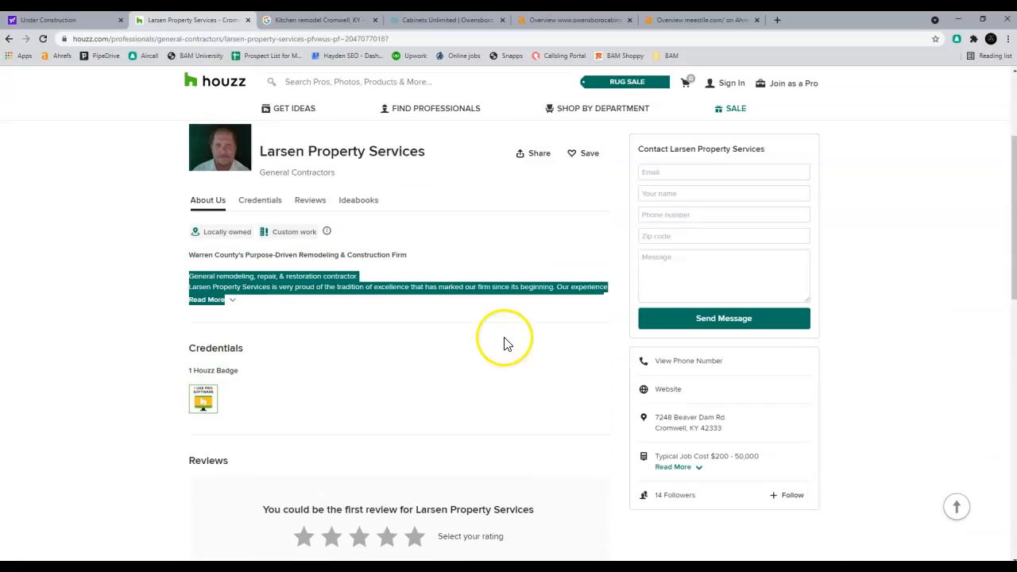
pyautogui.scroll(3)
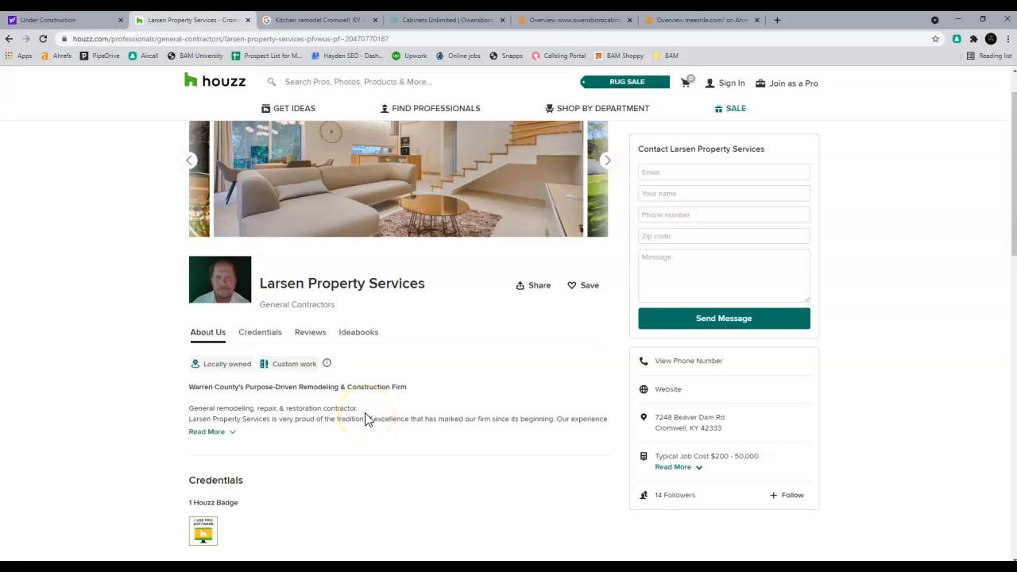
pyautogui.click(607, 160)
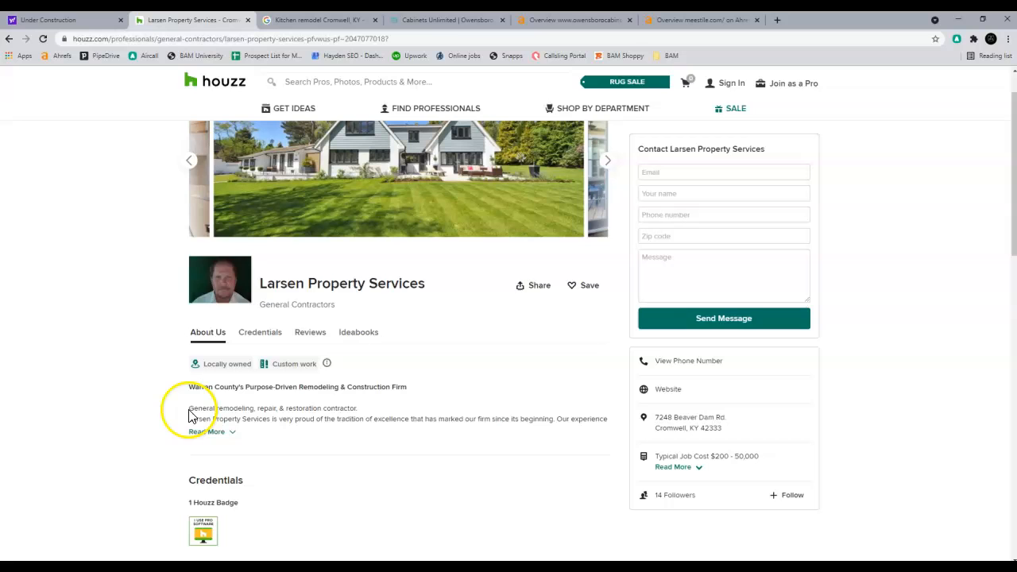
pyautogui.moveTo(191, 416)
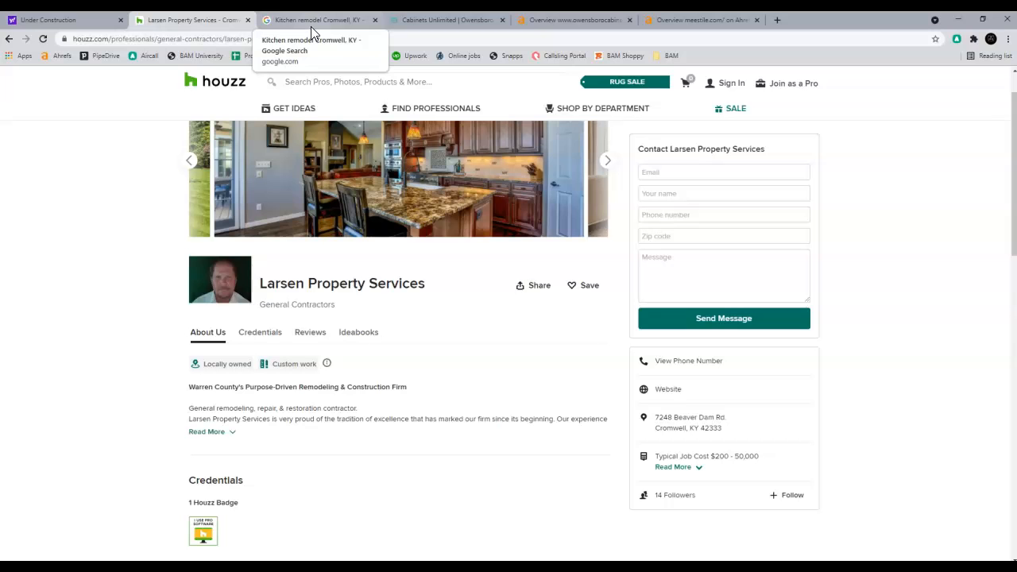
# Step: Return to the search results and scroll past the ads to the Cabinets Unlimited local listings
pyautogui.click(318, 19)
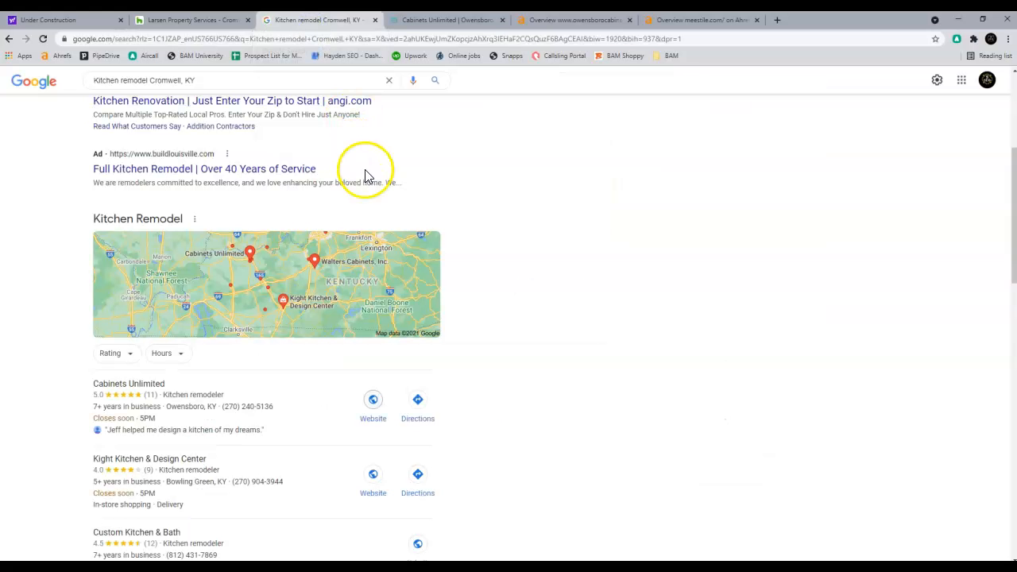
pyautogui.moveTo(346, 243)
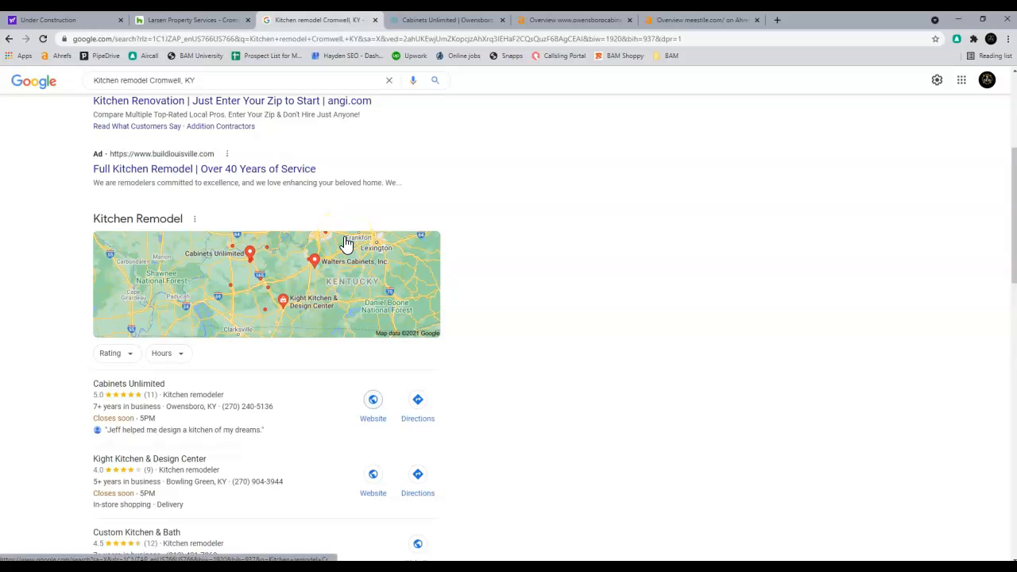
pyautogui.scroll(3)
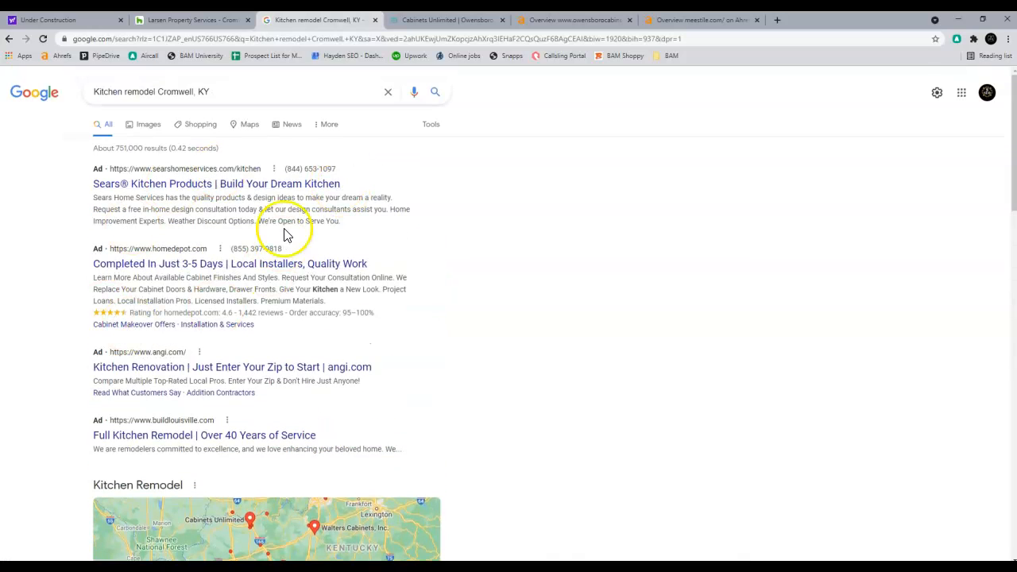
pyautogui.scroll(-3)
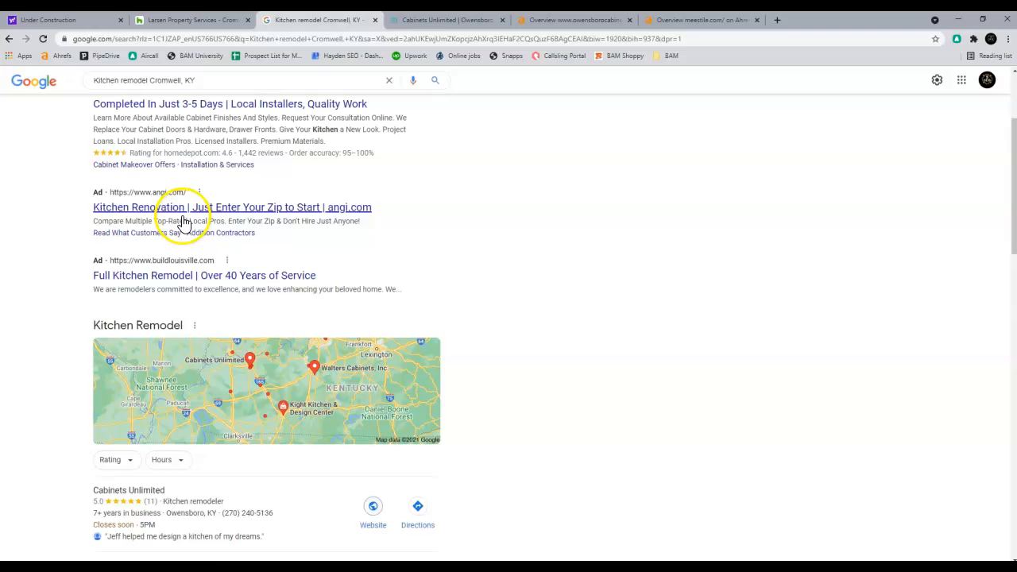
pyautogui.scroll(-3)
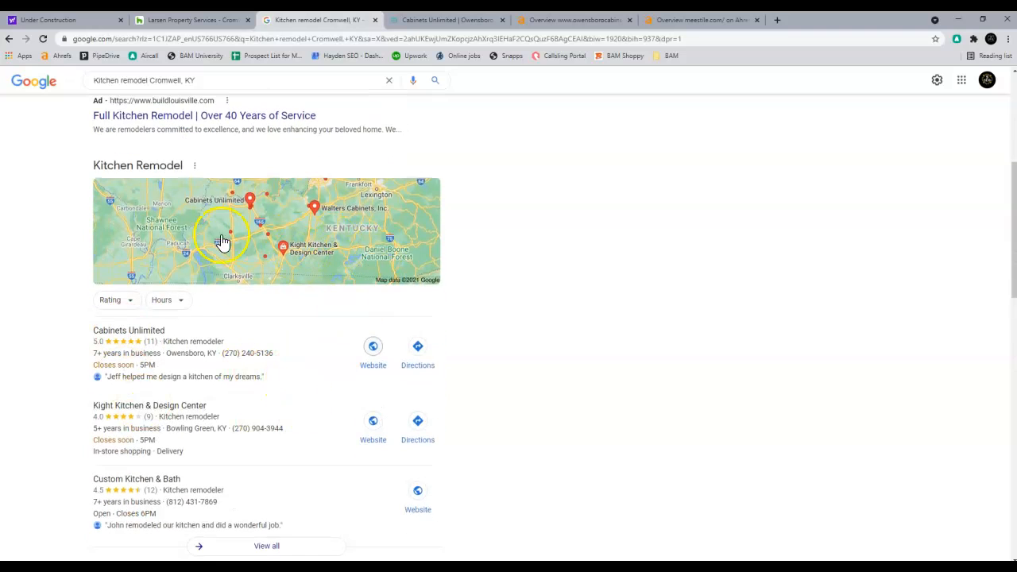
pyautogui.moveTo(199, 231)
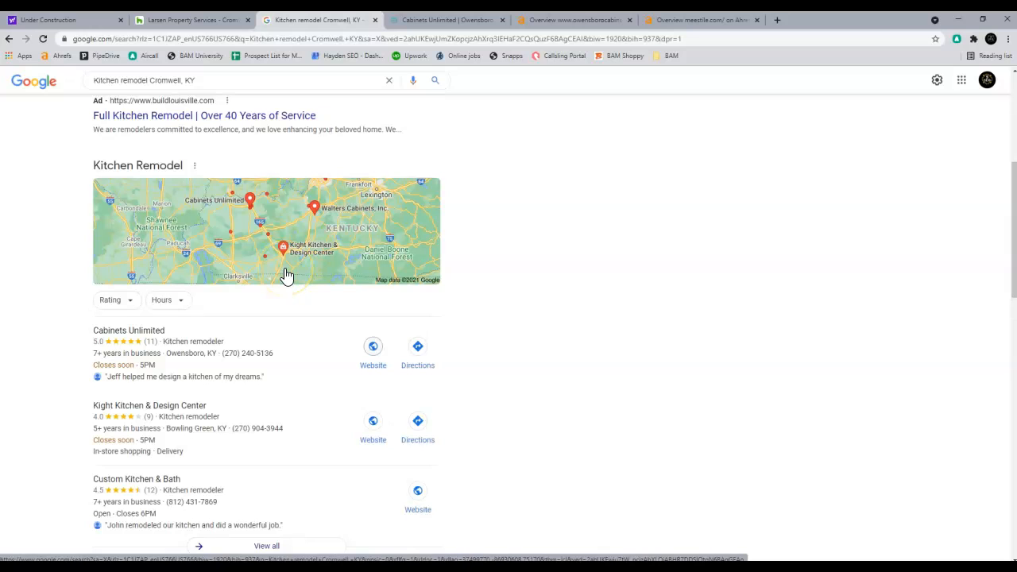
pyautogui.moveTo(401, 340)
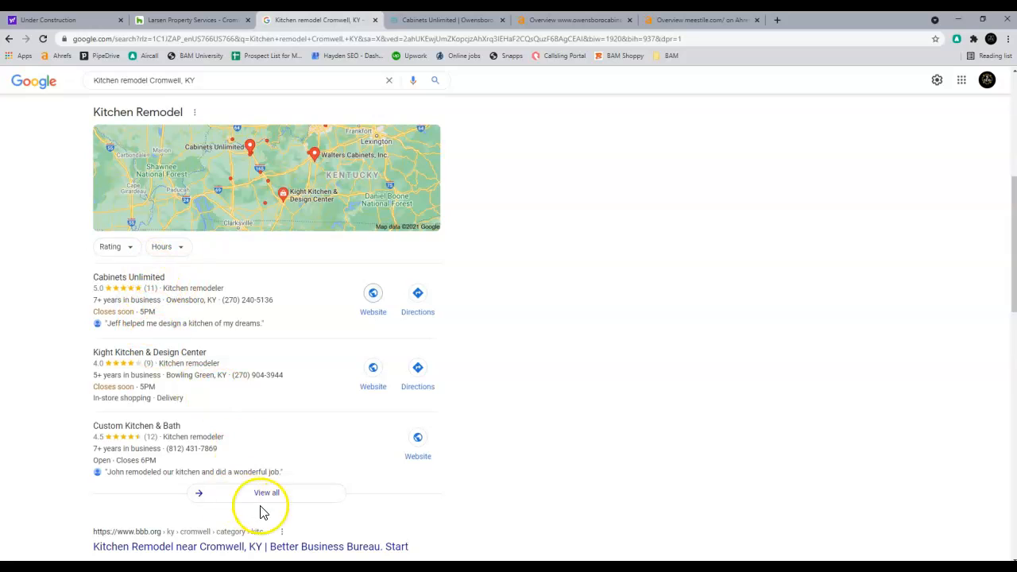
pyautogui.moveTo(243, 451)
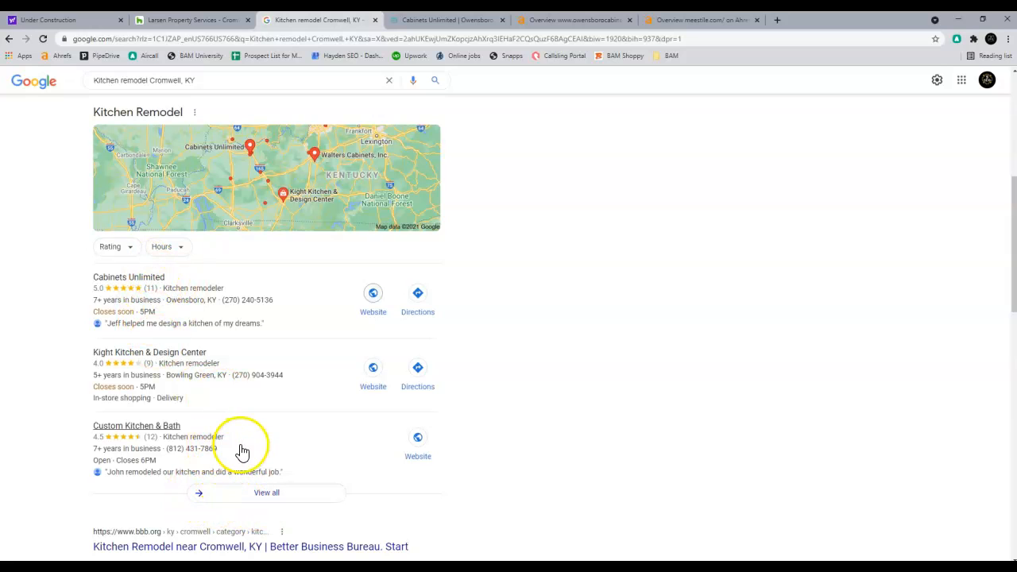
pyautogui.moveTo(201, 451)
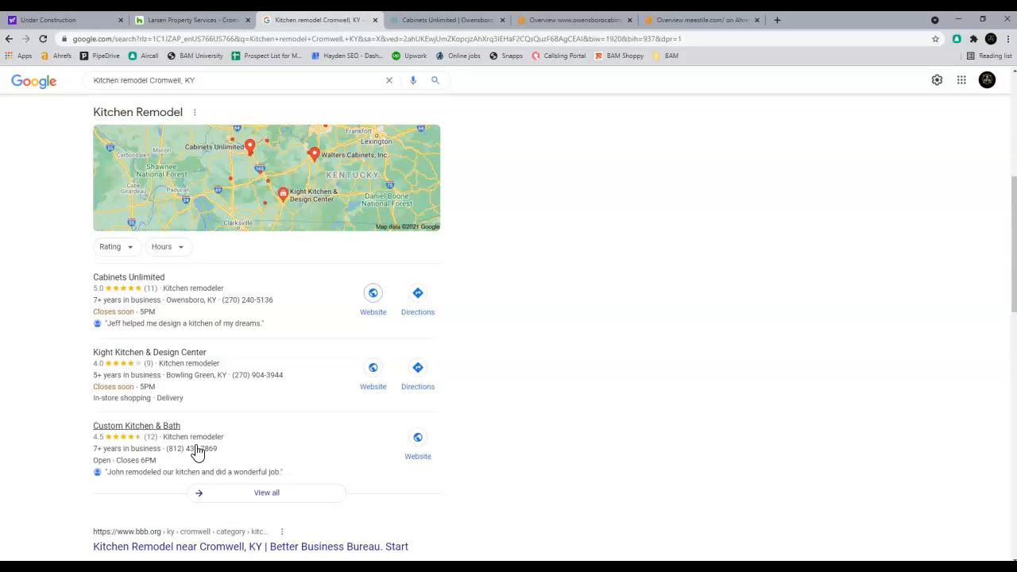
pyautogui.moveTo(66, 227)
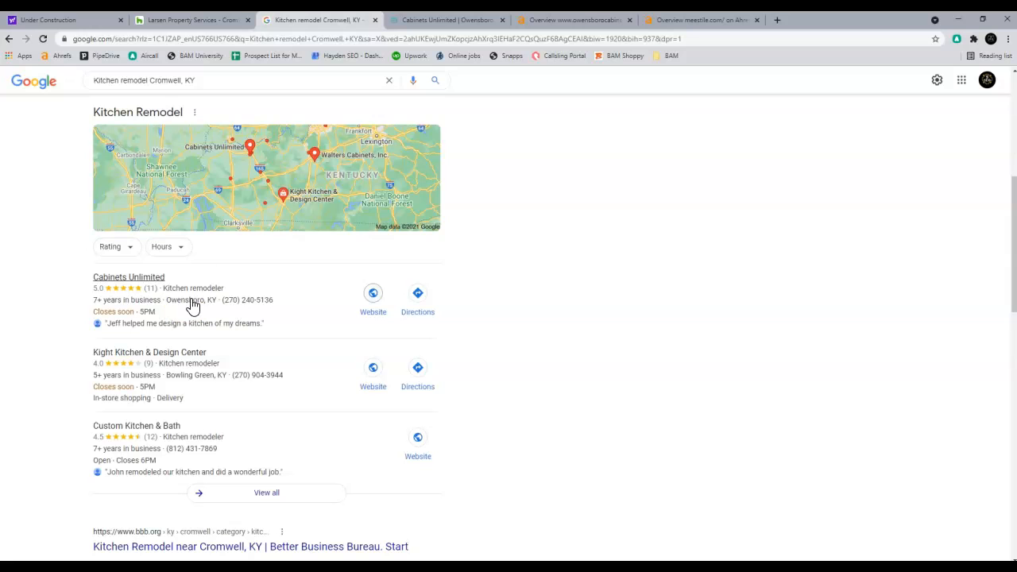
pyautogui.moveTo(344, 332)
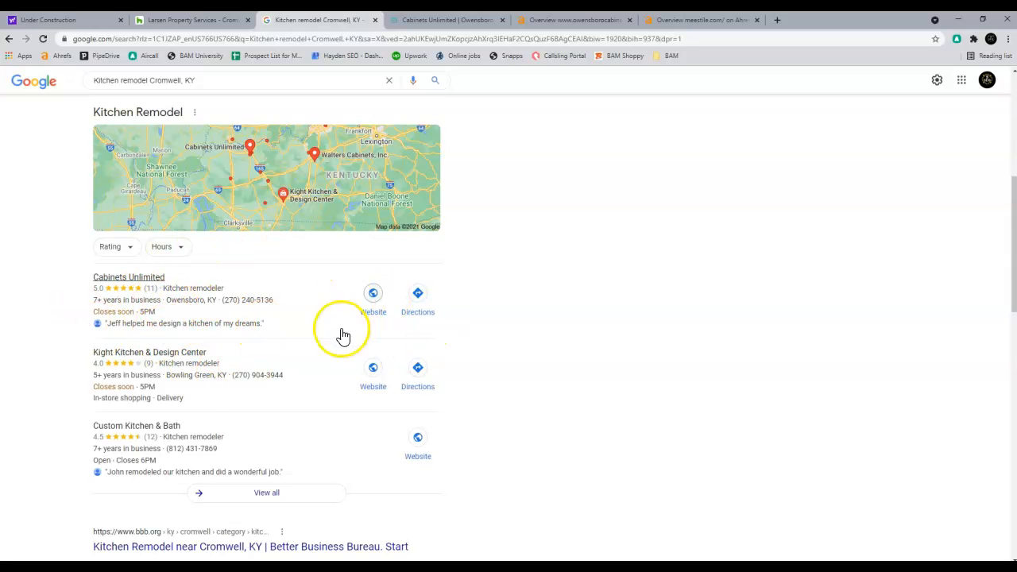
pyautogui.moveTo(206, 465)
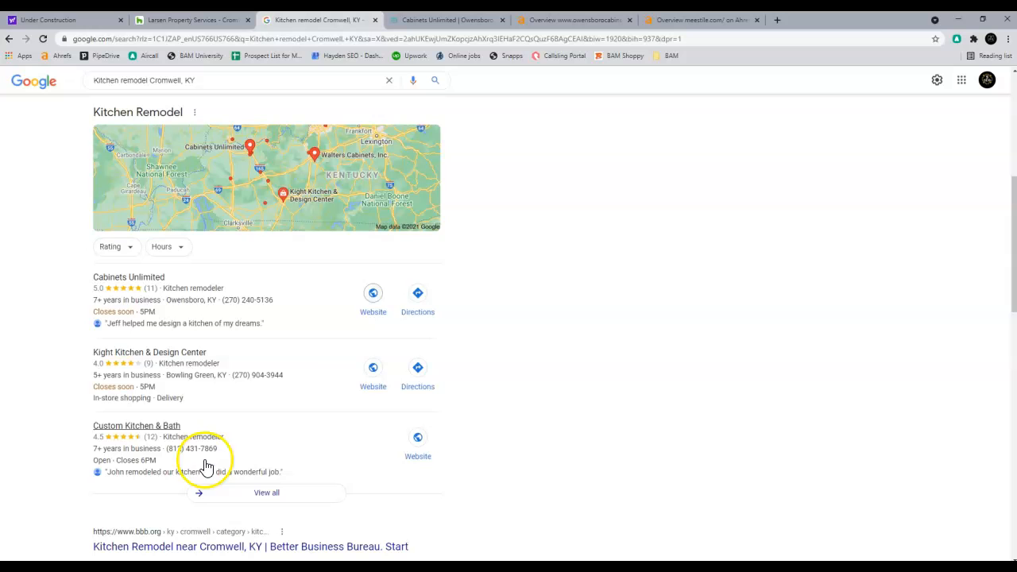
pyautogui.moveTo(302, 330)
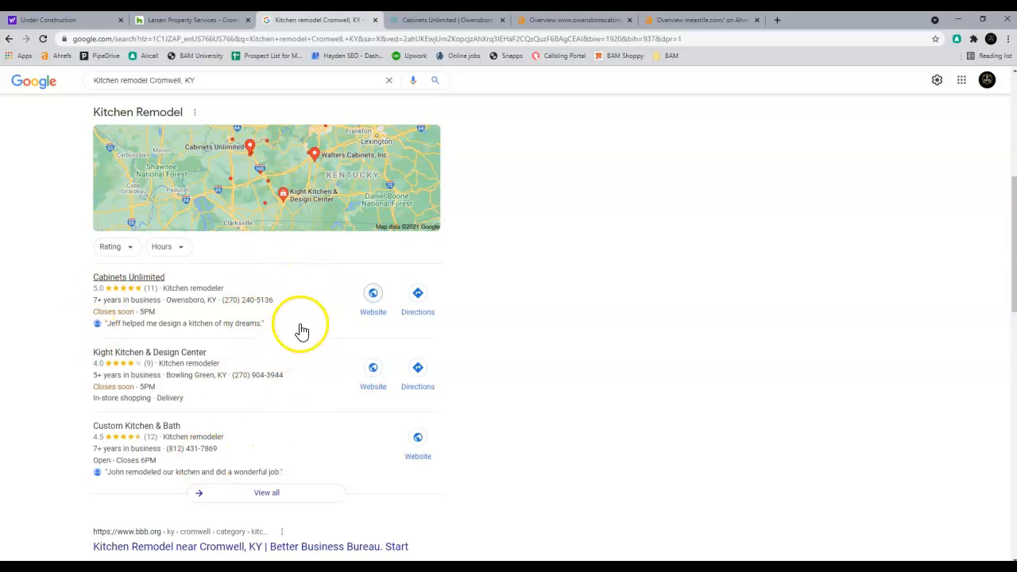
# Step: Scroll past the BBB and HomeAdvisor links to the Larson Property Services Houzz result
pyautogui.scroll(-3)
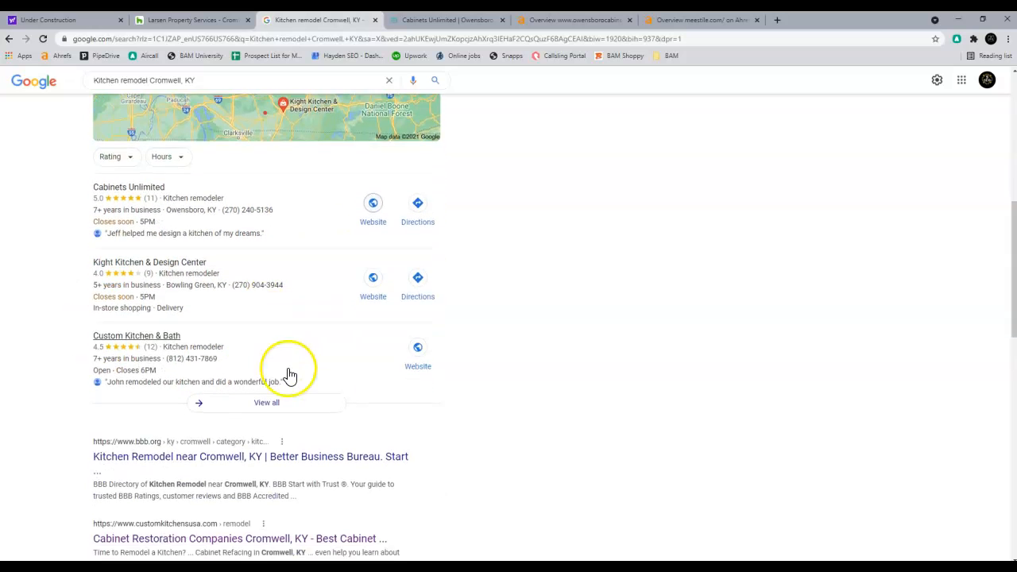
pyautogui.scroll(-3)
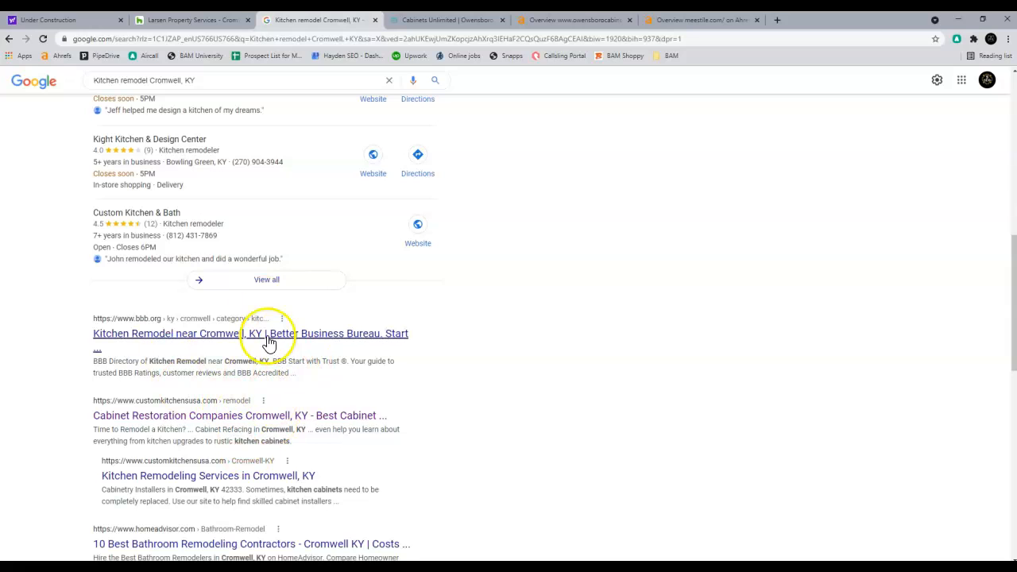
pyautogui.moveTo(219, 387)
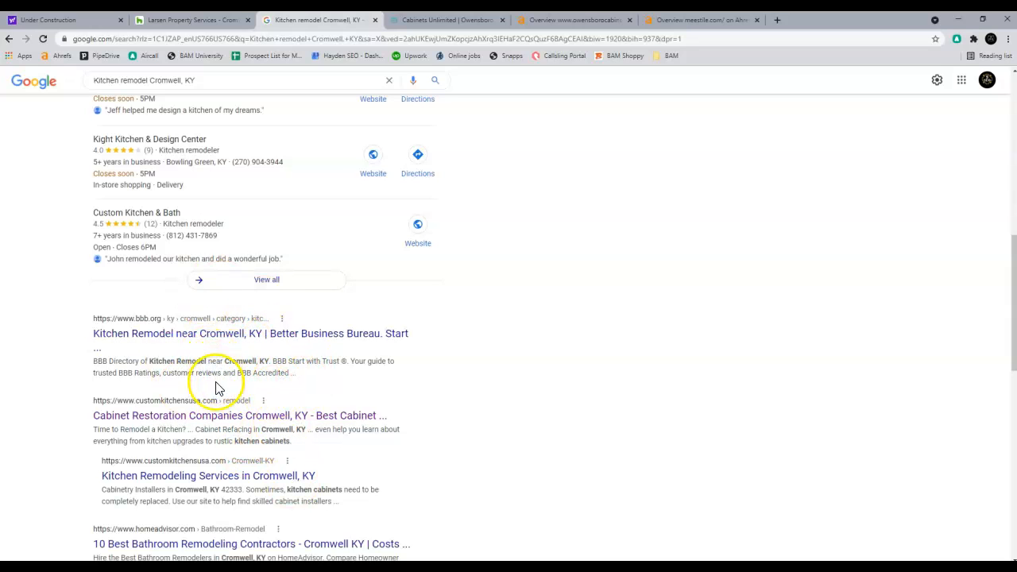
pyautogui.moveTo(221, 391)
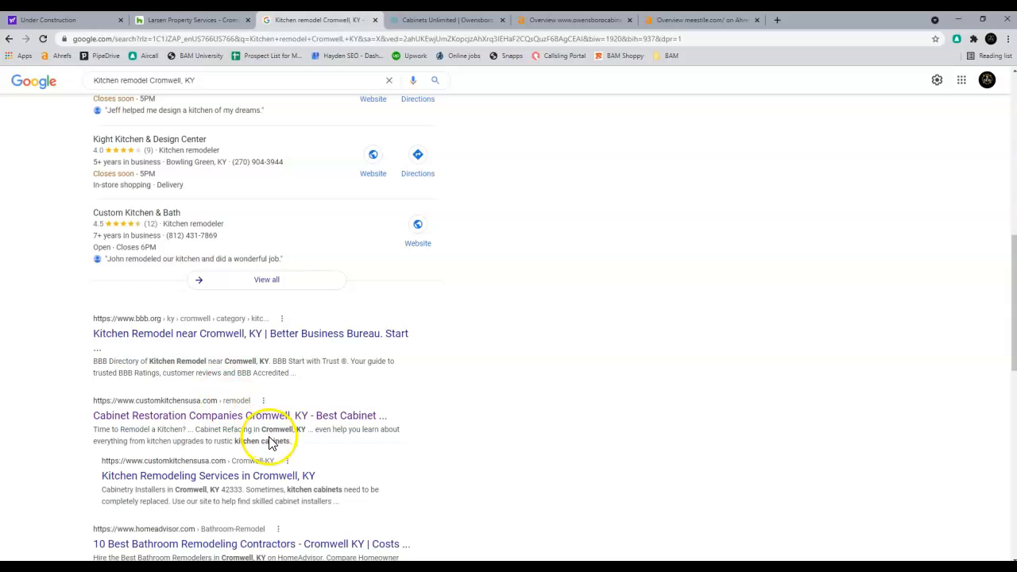
pyautogui.scroll(-3)
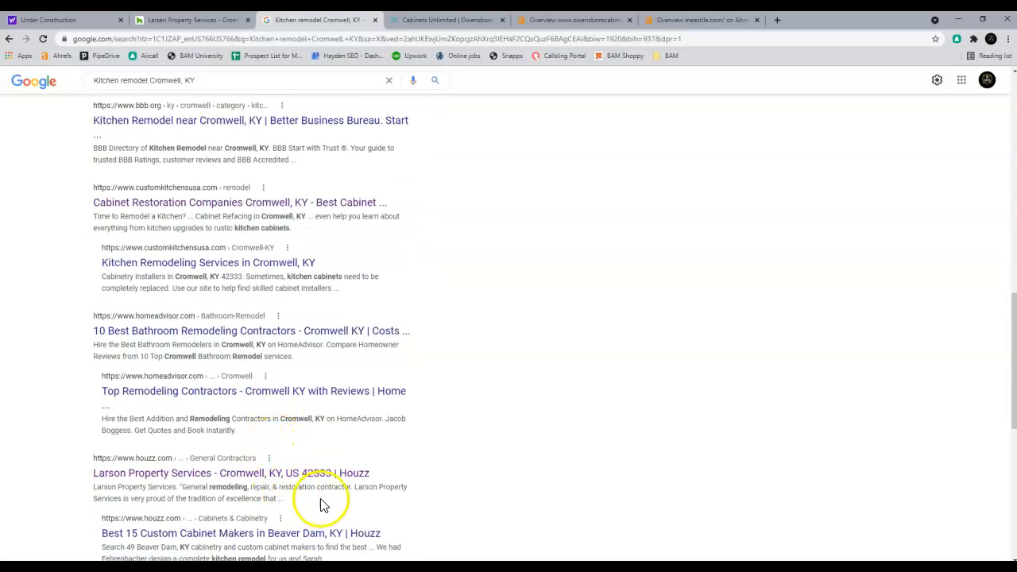
# Step: Scroll the owensborocabinets.com homepage through its sections, map and contact footer, returning to the banner
pyautogui.click(445, 20)
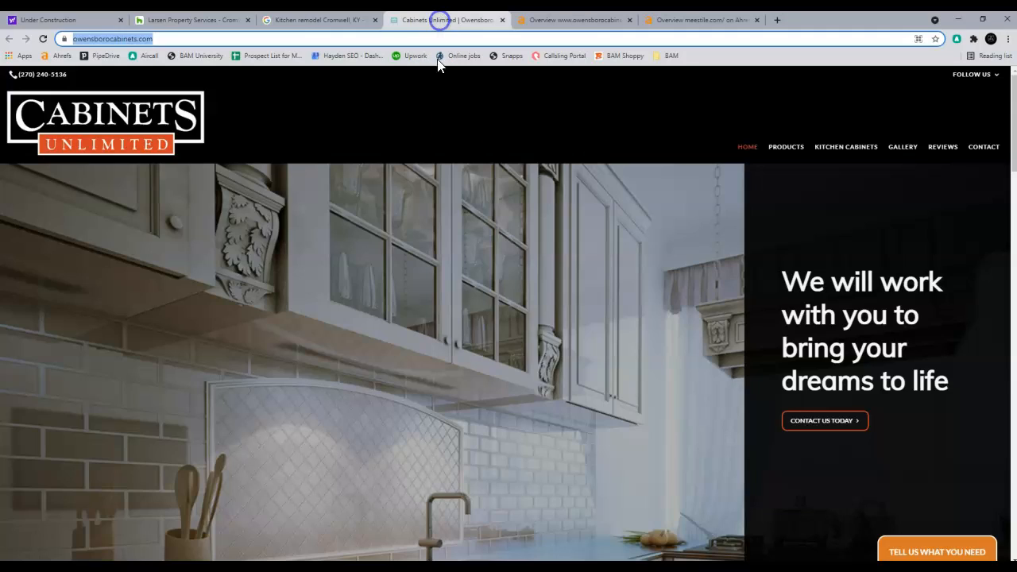
pyautogui.scroll(-3)
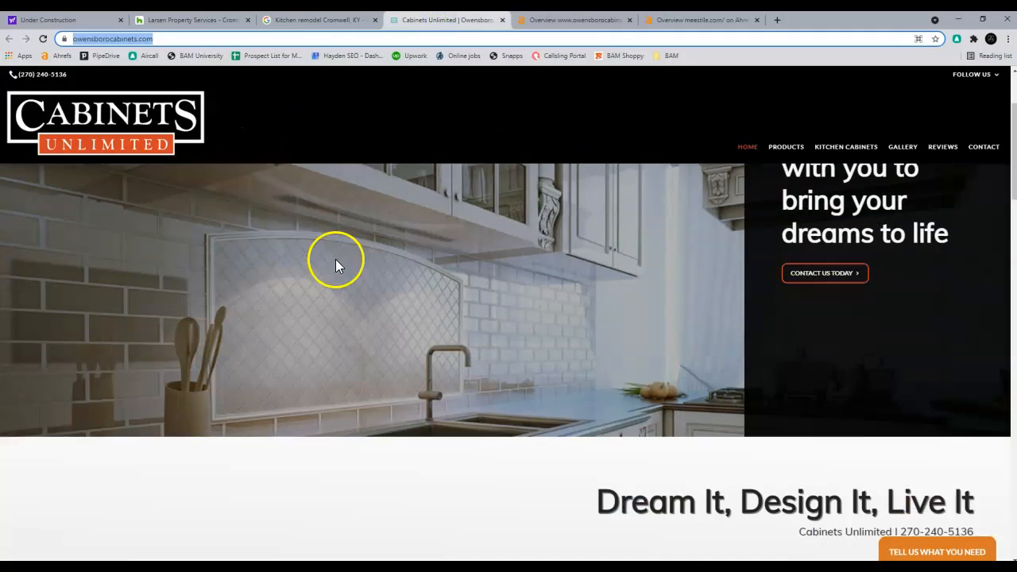
pyautogui.scroll(-3)
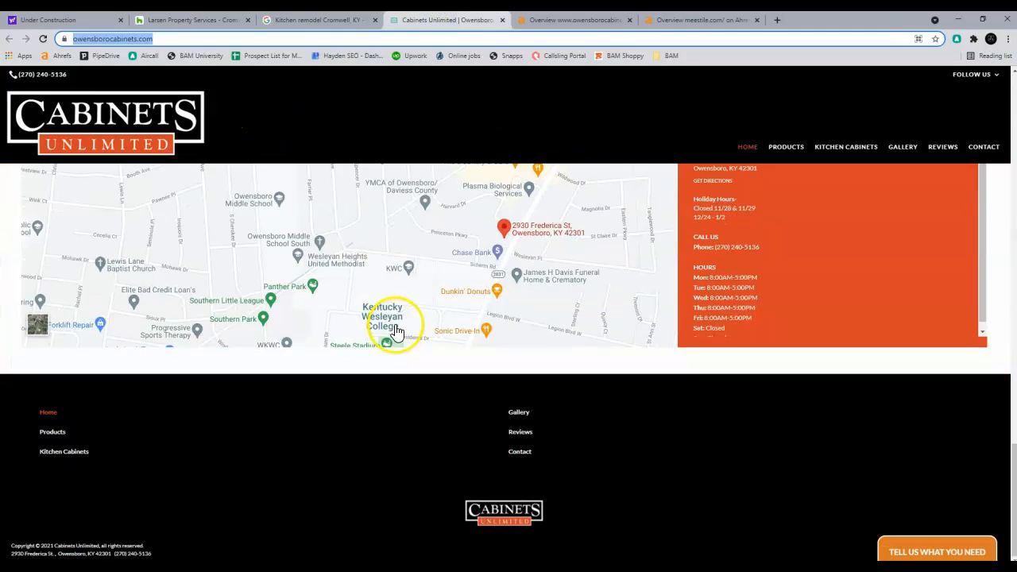
pyautogui.scroll(3)
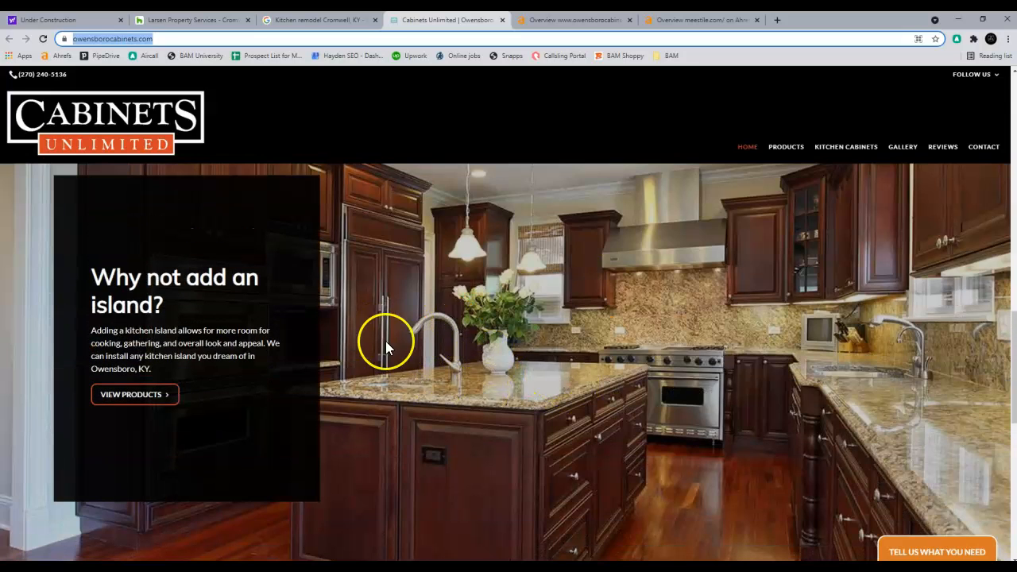
pyautogui.moveTo(369, 389)
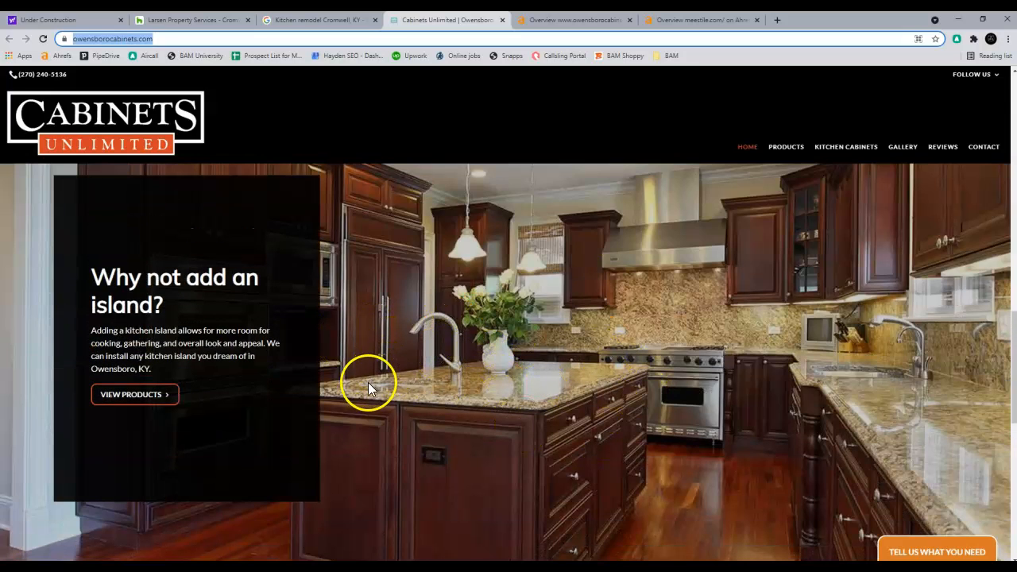
pyautogui.scroll(-3)
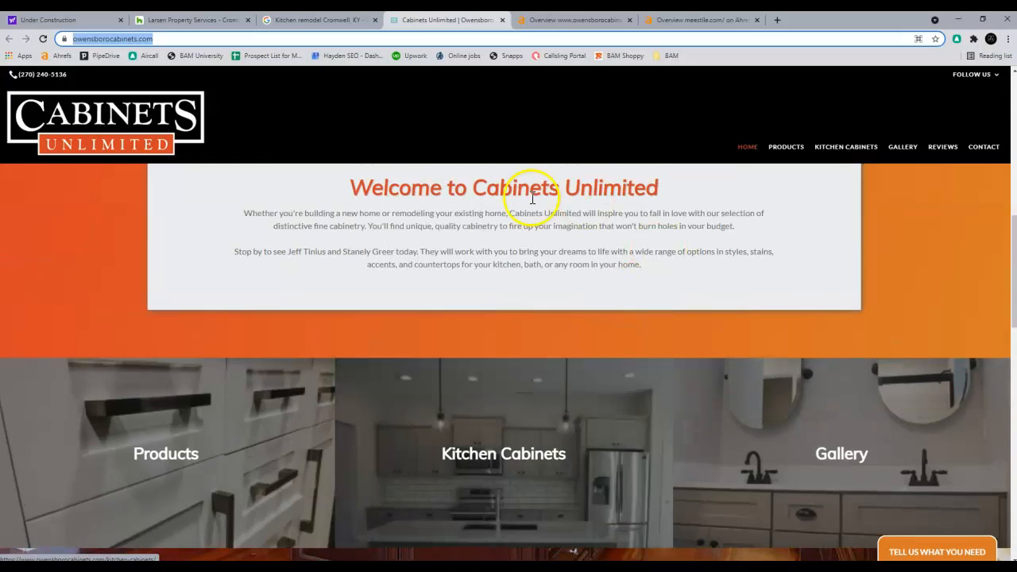
pyautogui.scroll(-3)
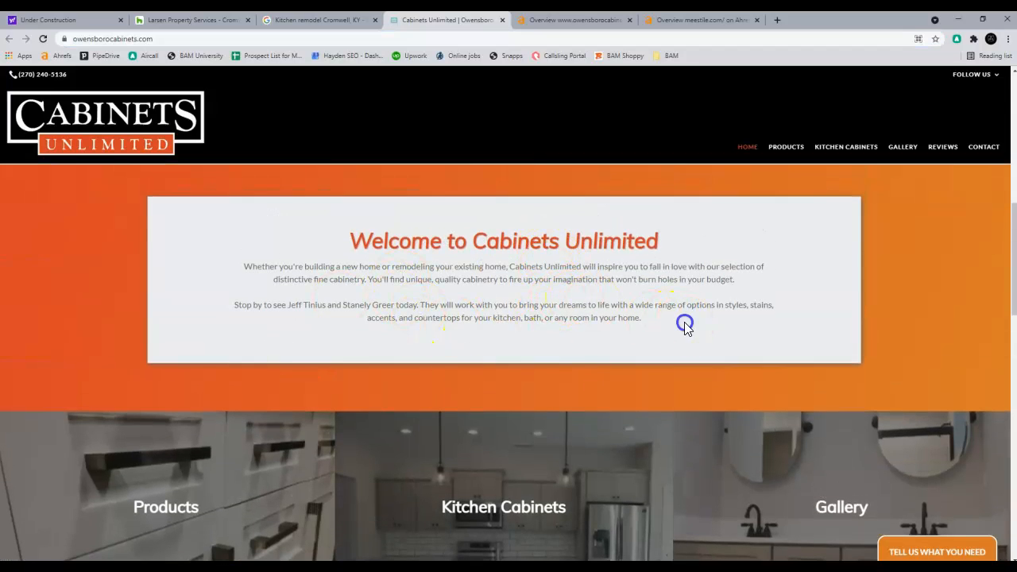
pyautogui.moveTo(748, 348)
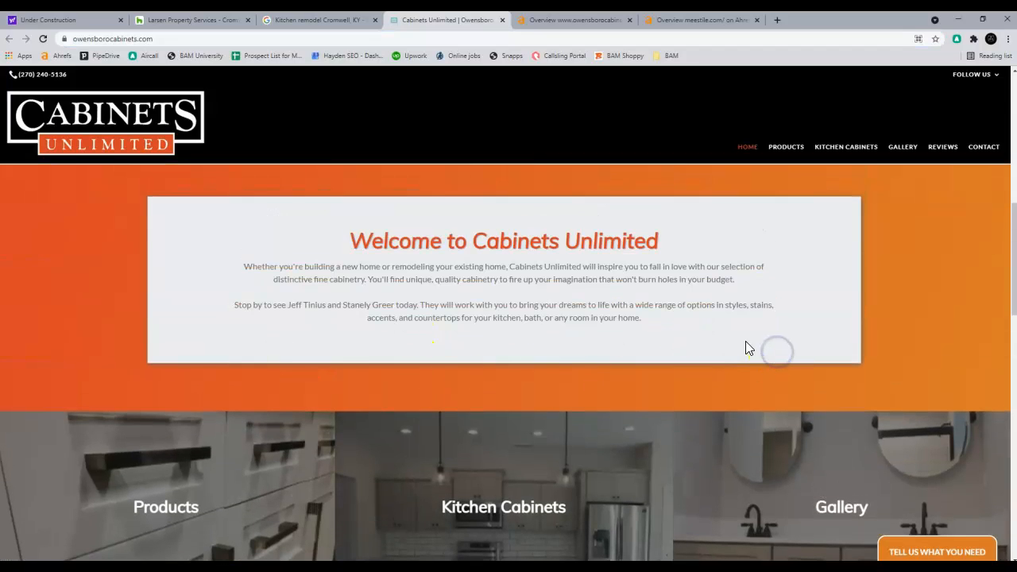
pyautogui.scroll(-3)
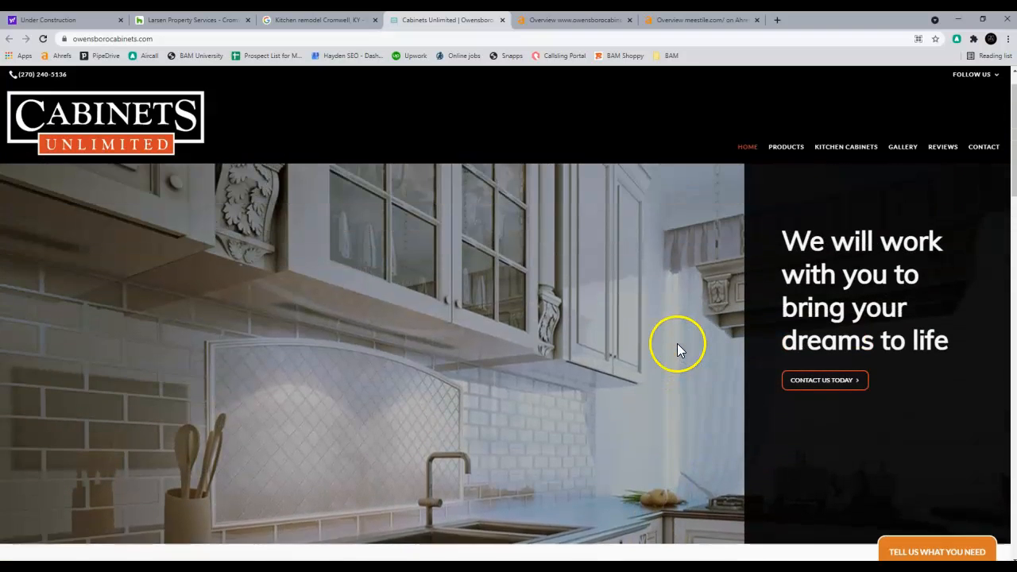
pyautogui.moveTo(572, 20)
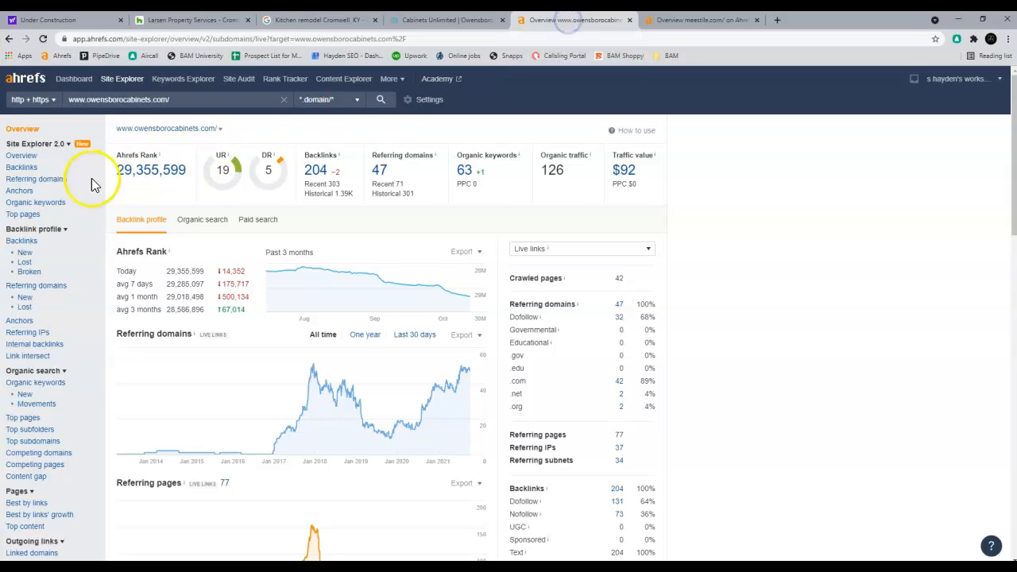
pyautogui.moveTo(409, 237)
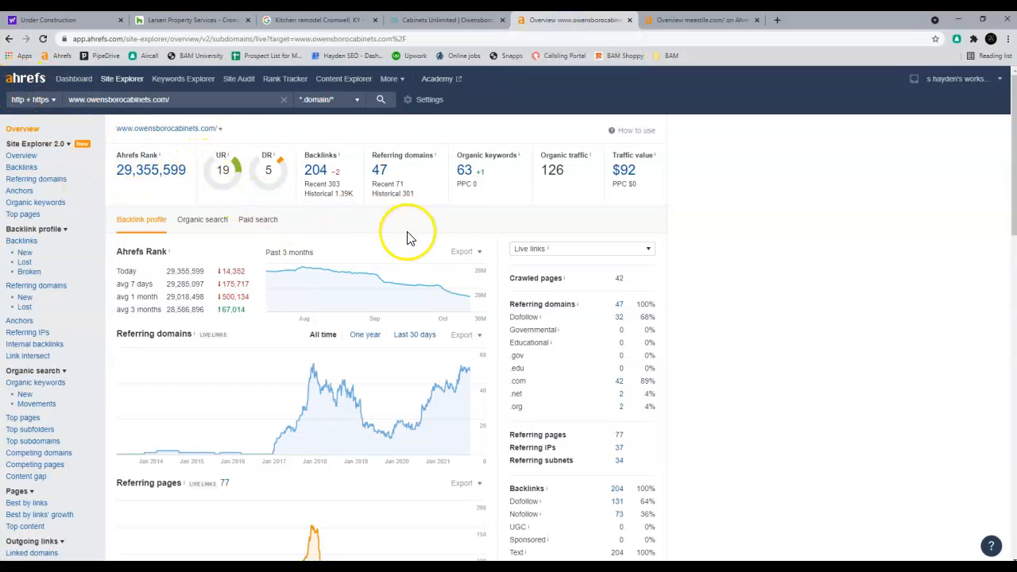
pyautogui.moveTo(362, 229)
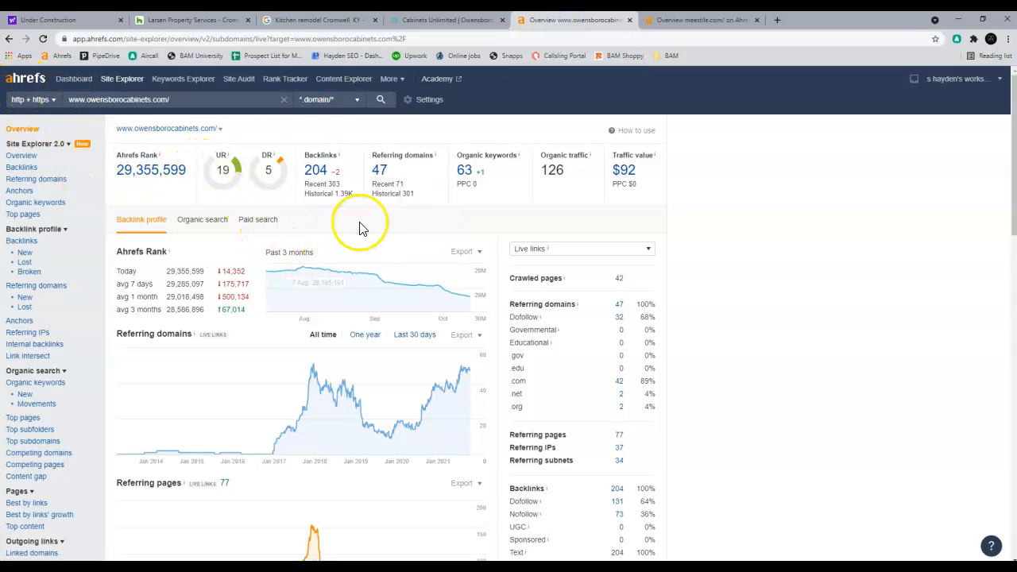
pyautogui.moveTo(292, 177)
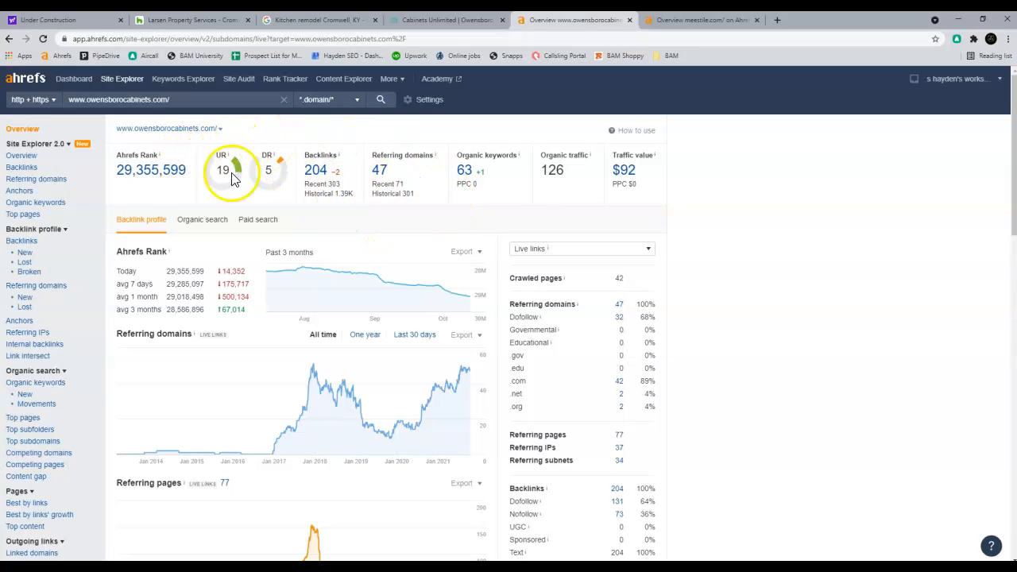
pyautogui.moveTo(274, 174)
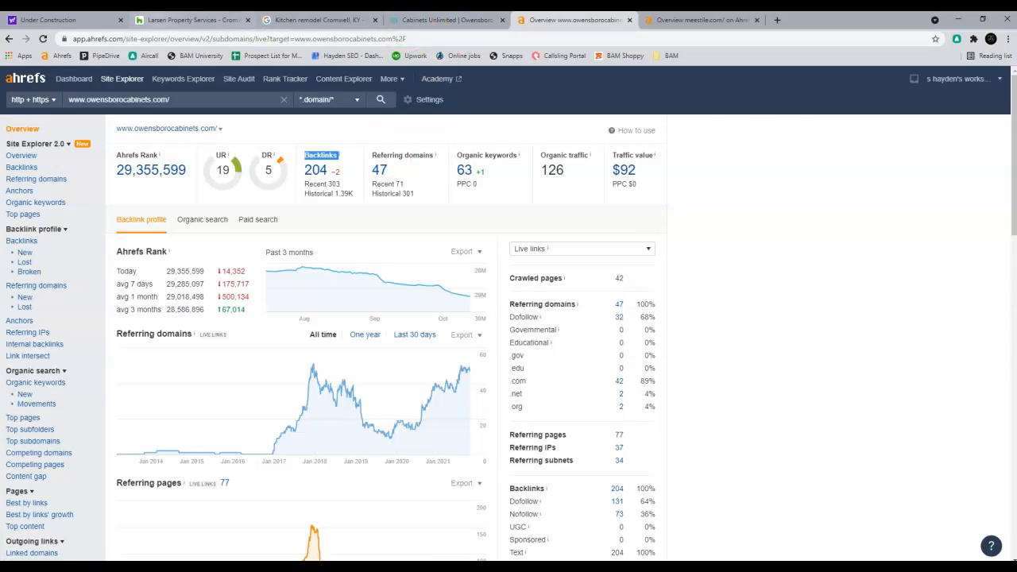
# Step: Return to the Larsen Property Services Houzz profile
pyautogui.click(191, 19)
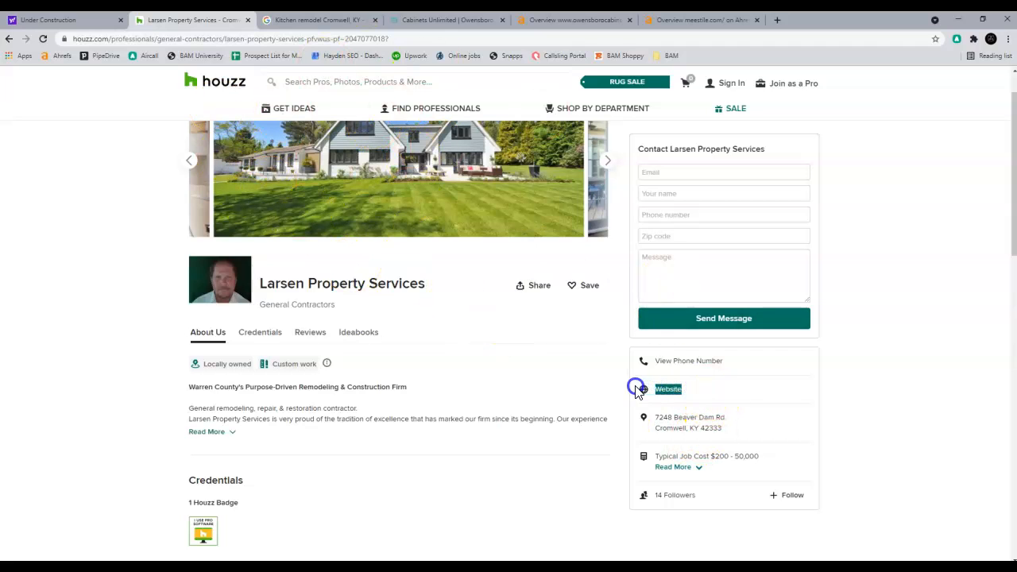
pyautogui.moveTo(263, 147)
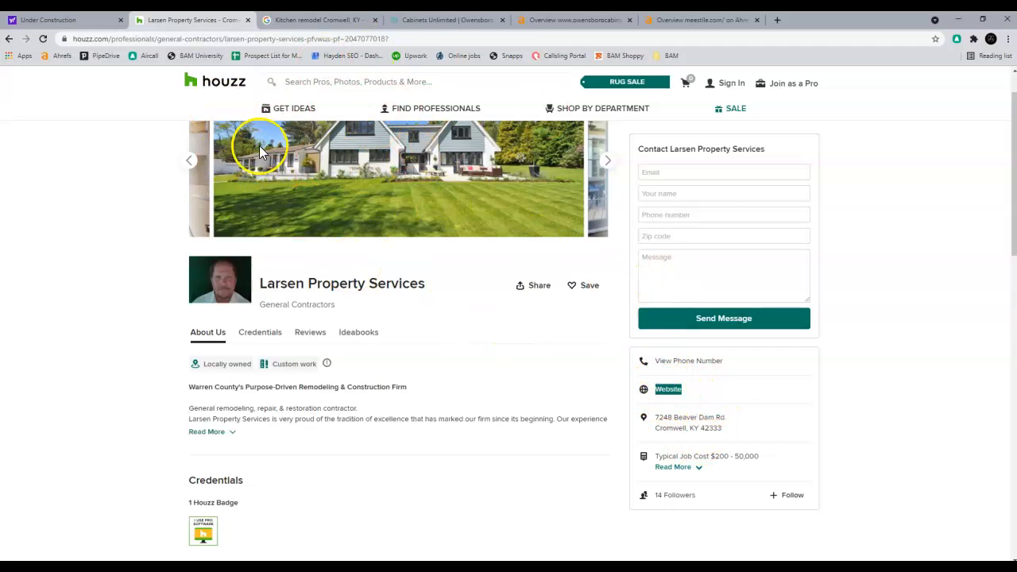
pyautogui.moveTo(572, 19)
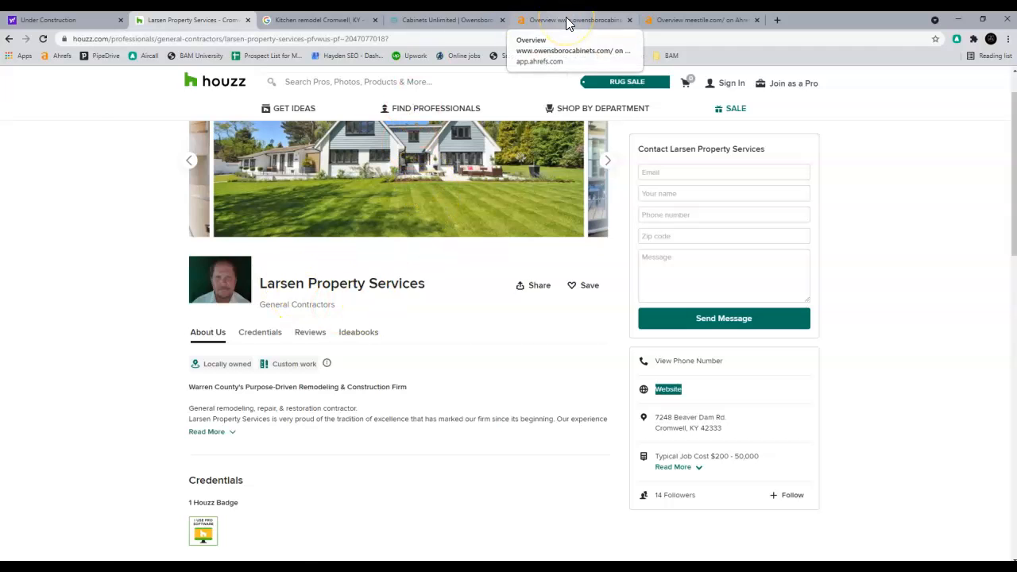
# Step: Go back to the owensborocabinets.com Ahrefs overview showing DR 5 and 204 backlinks
pyautogui.click(572, 20)
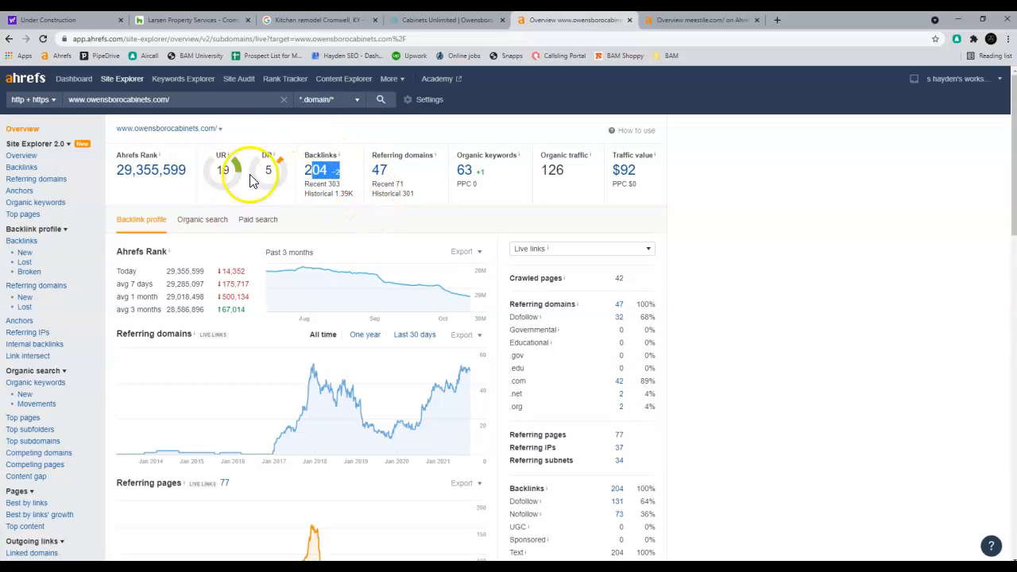
pyautogui.moveTo(250, 199)
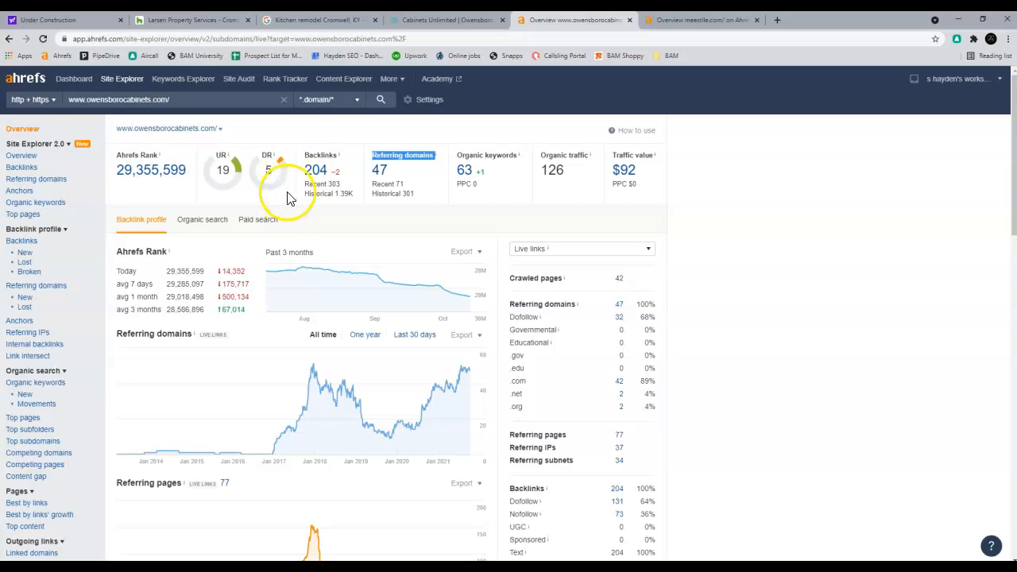
pyautogui.moveTo(552, 169)
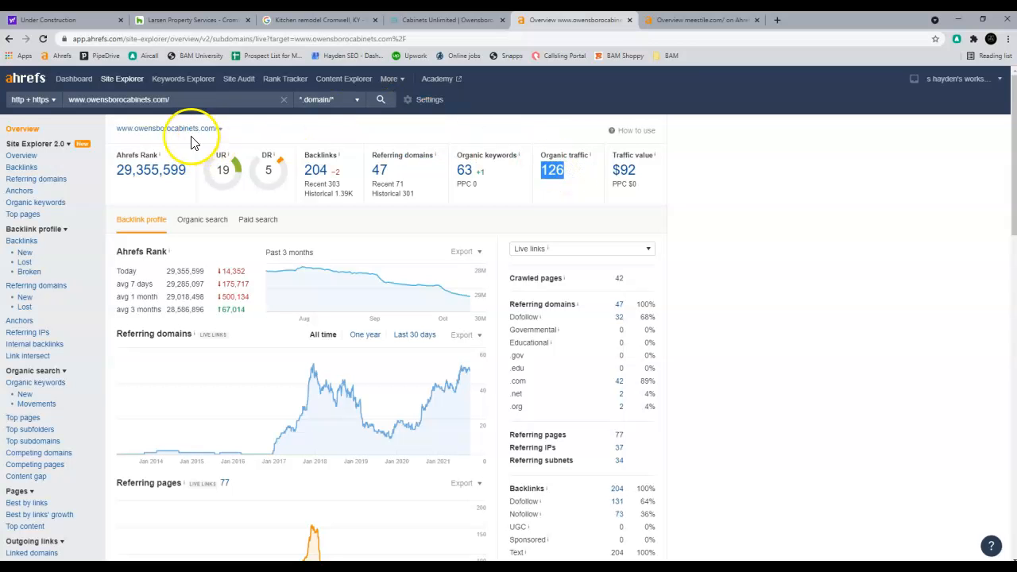
pyautogui.click(318, 19)
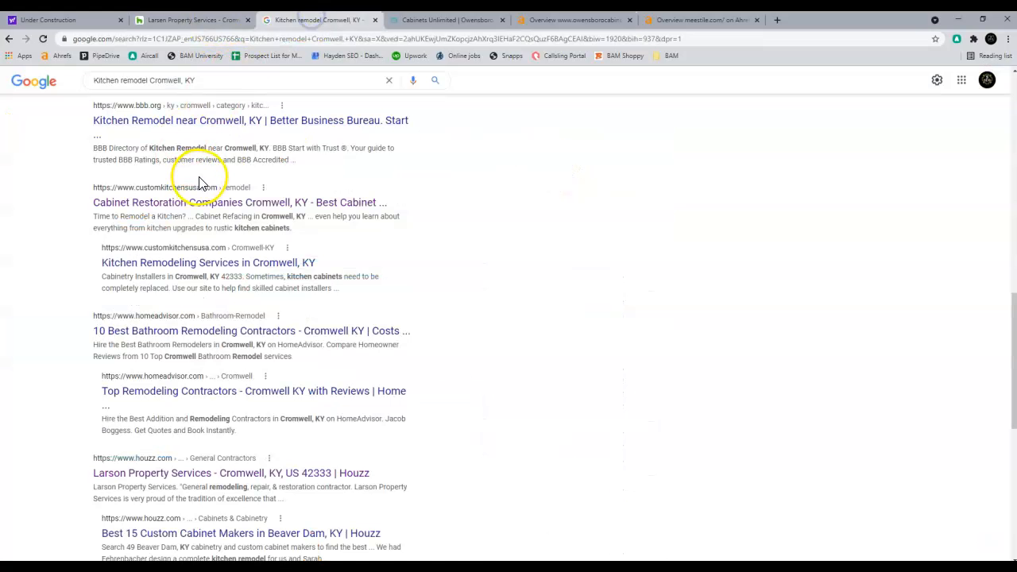
pyautogui.scroll(3)
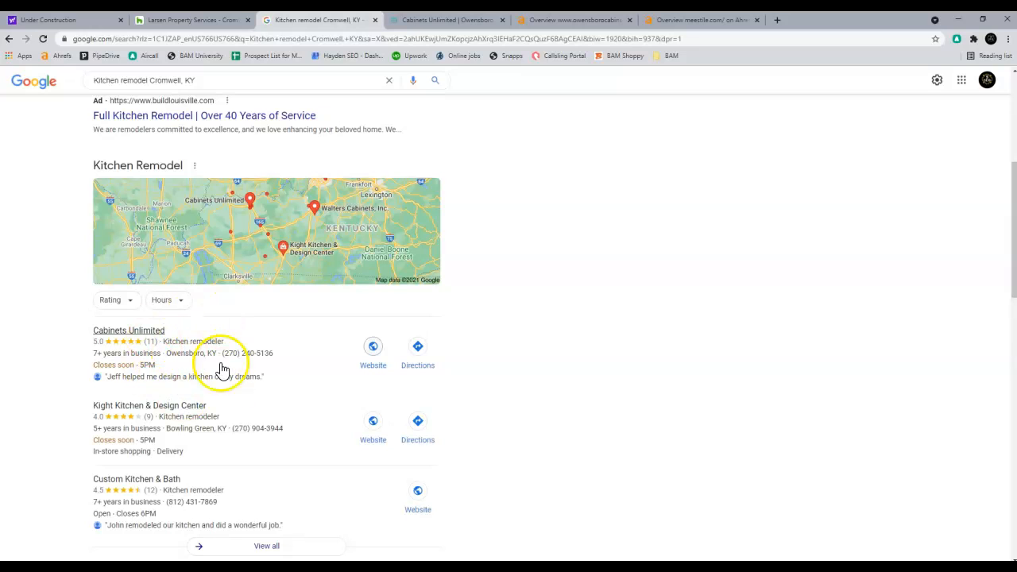
pyautogui.click(573, 20)
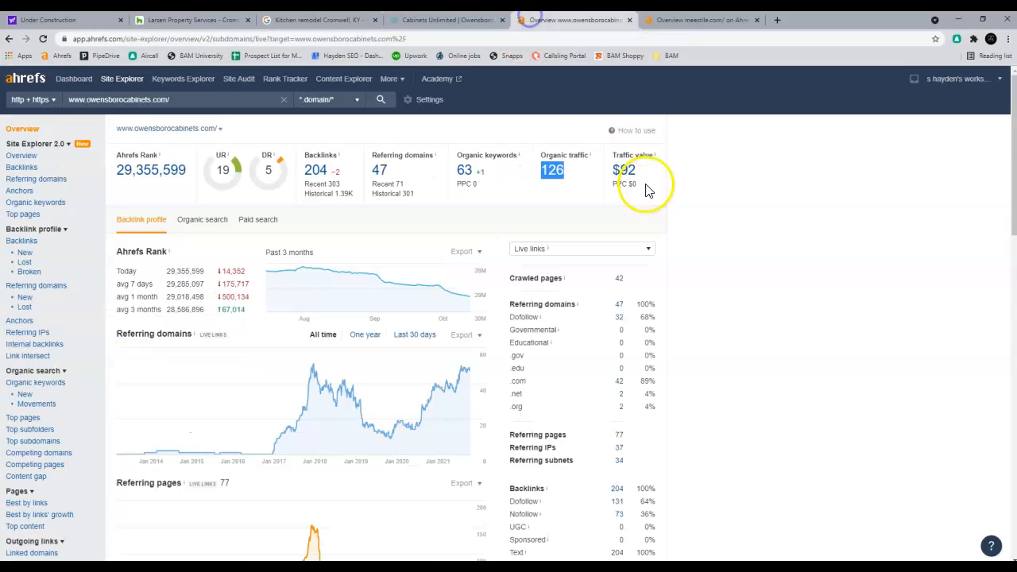